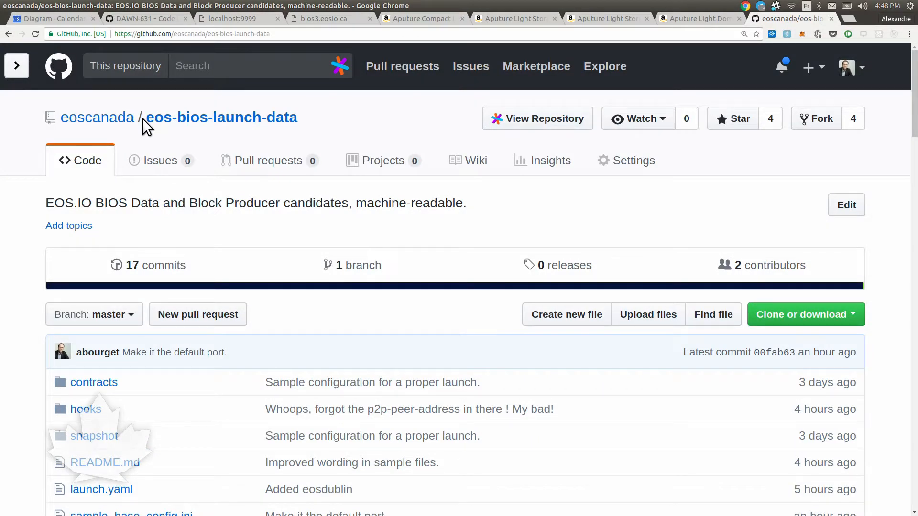
Read down through the eos-bios-launch-data README to the releases link
scroll(down, 3)
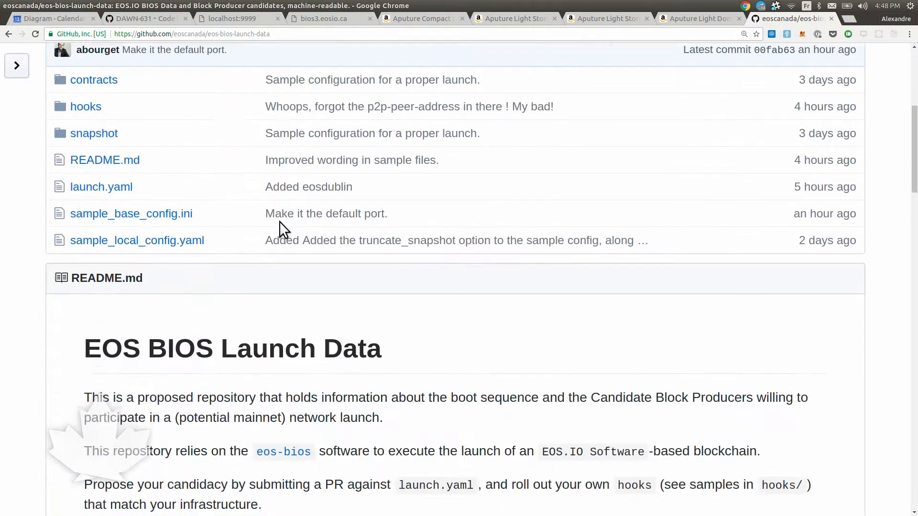
scroll(down, 3)
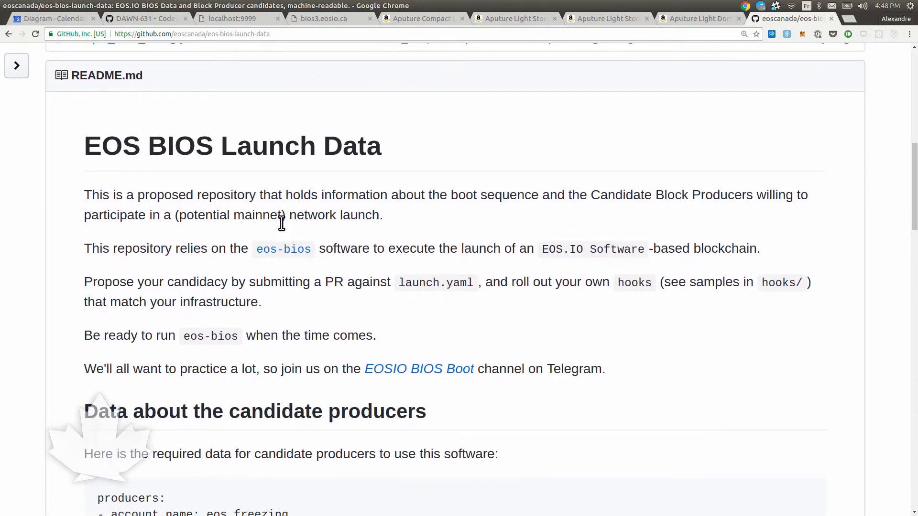
scroll(down, 3)
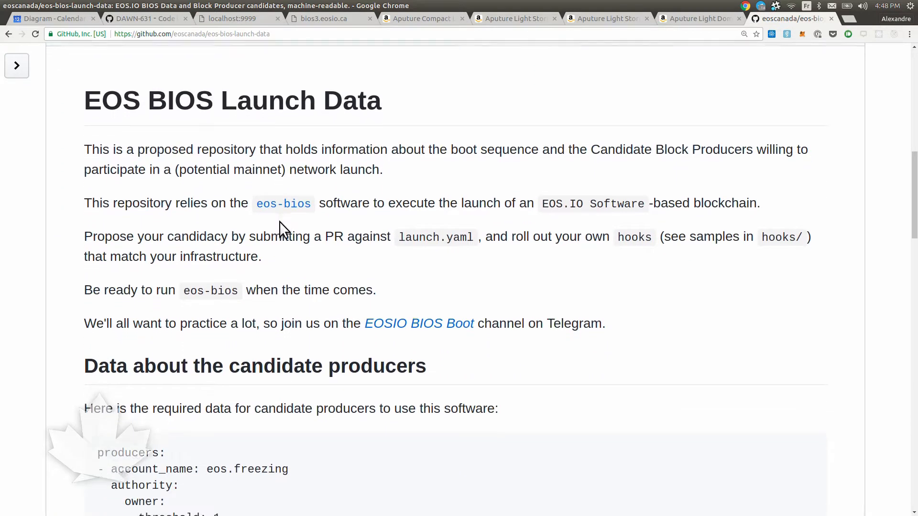
scroll(down, 3)
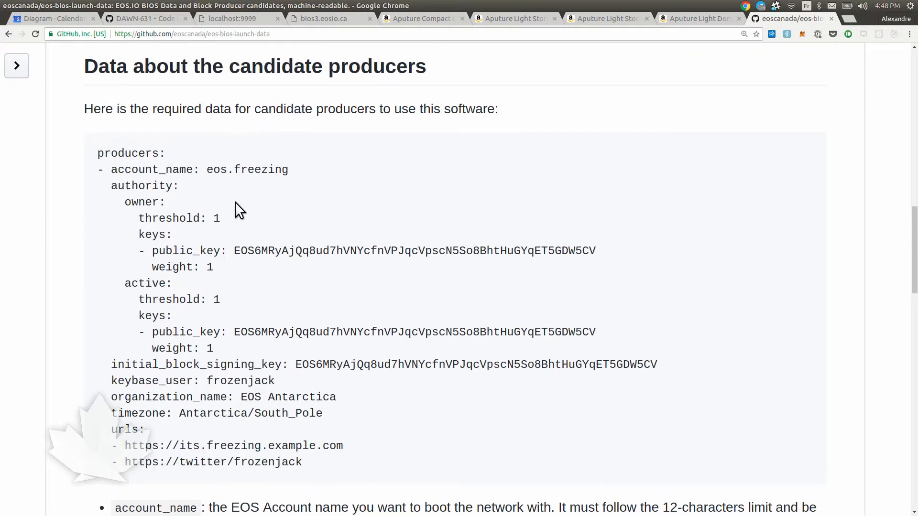
mouse_move(104, 174)
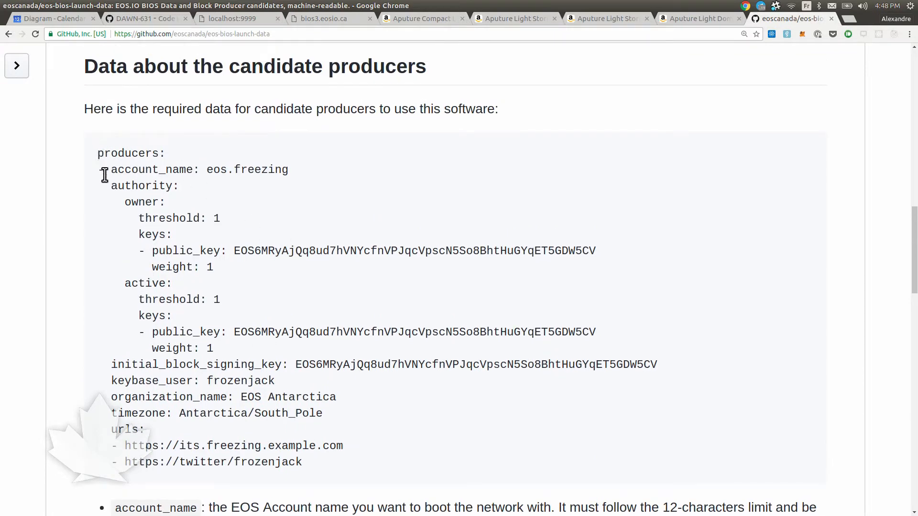
scroll(down, 3)
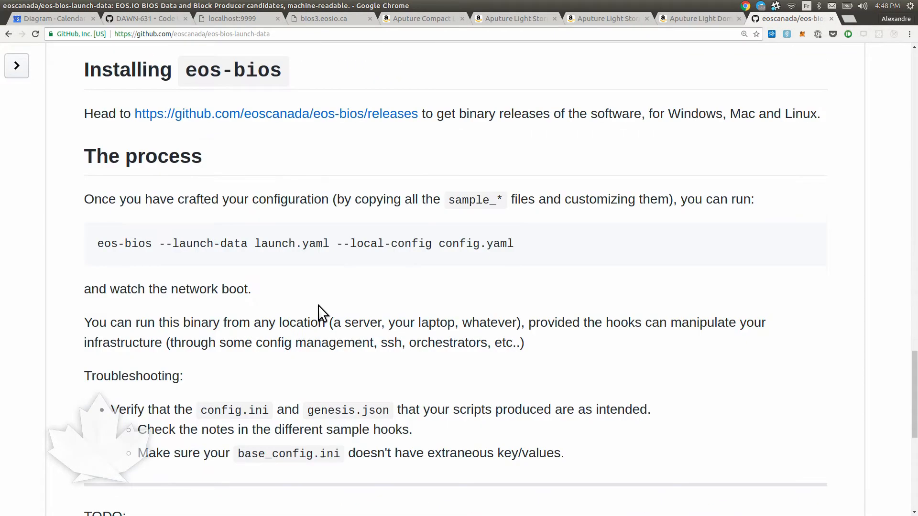
scroll(down, 3)
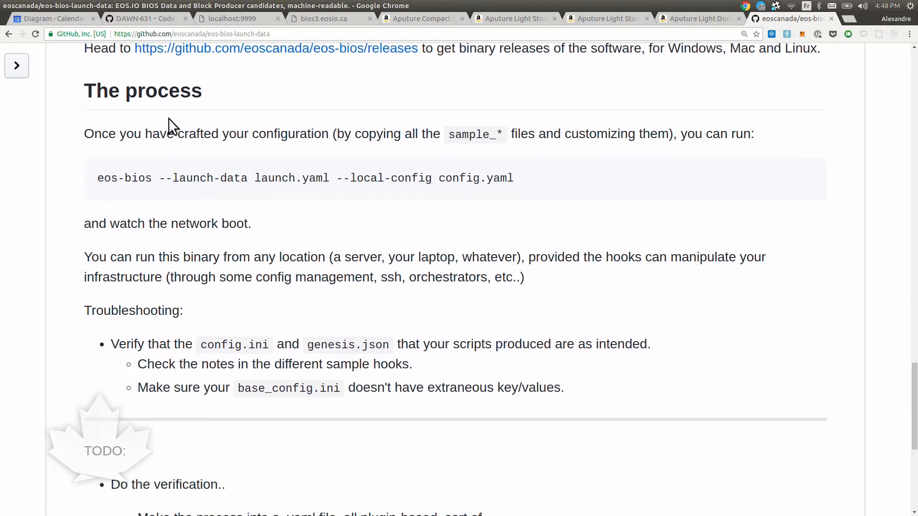
scroll(up, 3)
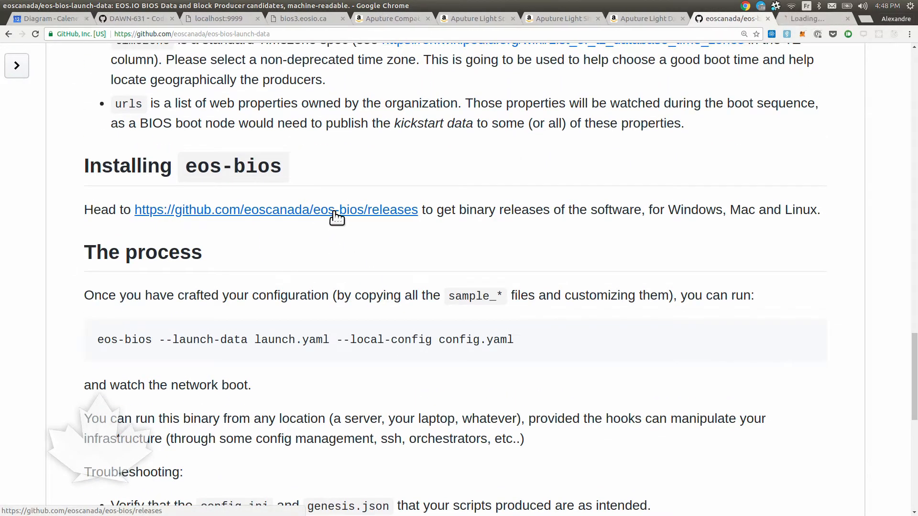
Bring up the eos-bios releases page and look over the v0.2.5 Linux, macOS and Windows assets
click(275, 210)
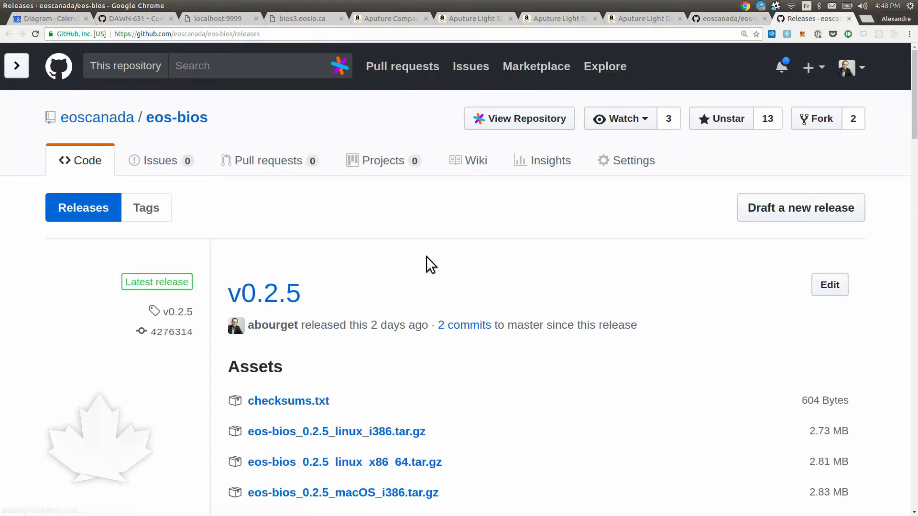
scroll(down, 3)
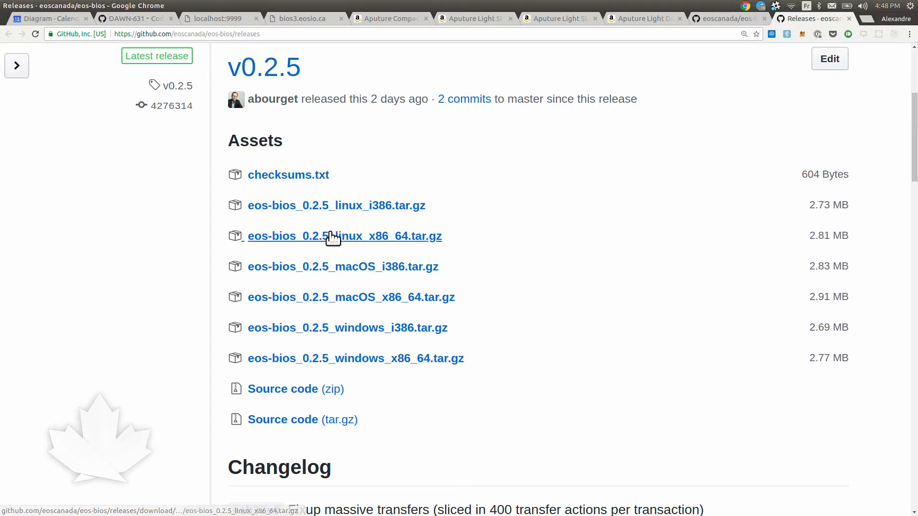
mouse_move(490, 353)
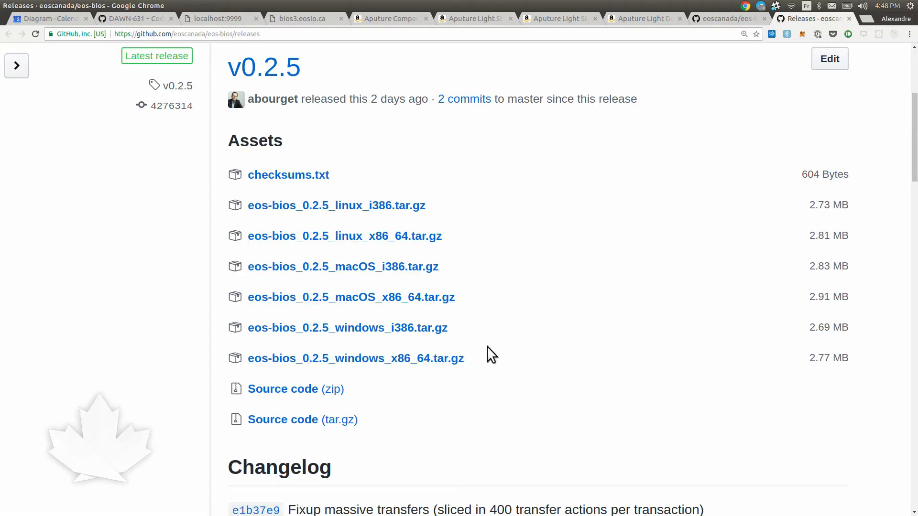
scroll(up, 3)
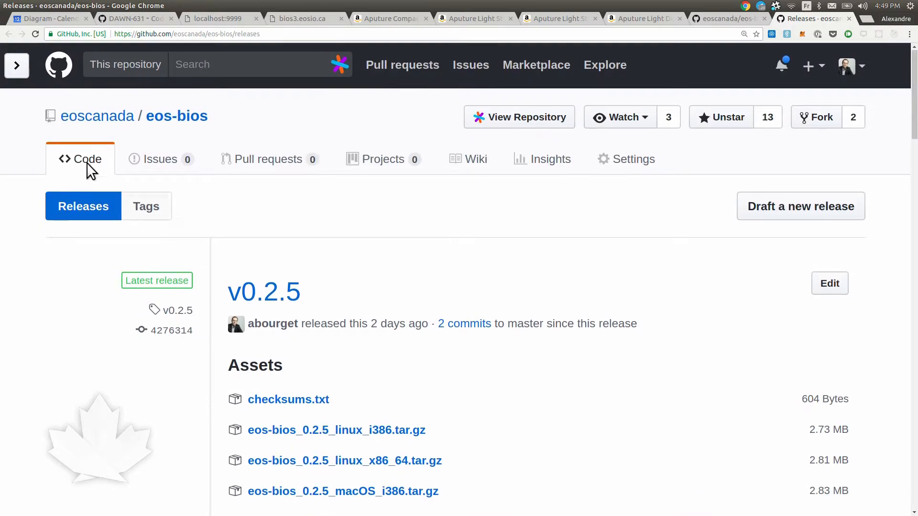
Go to the eos-bios repository's main page and read down its README
click(87, 159)
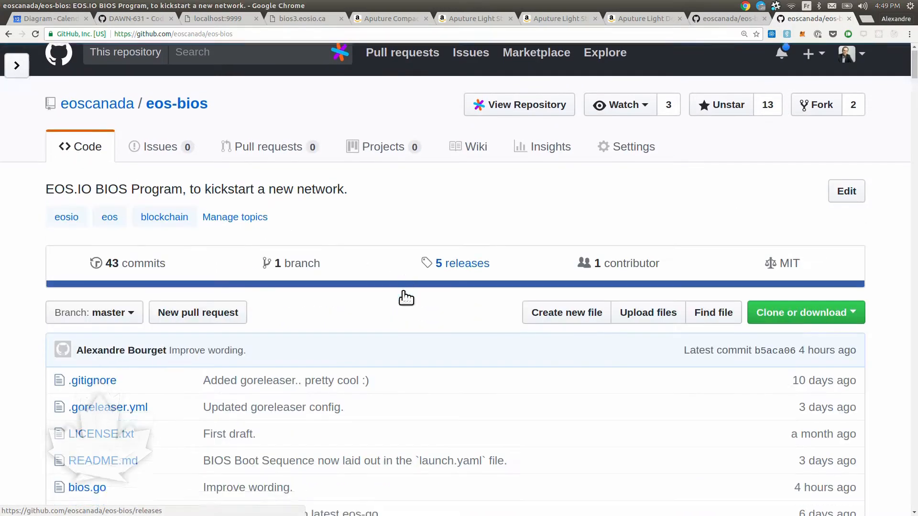
scroll(down, 3)
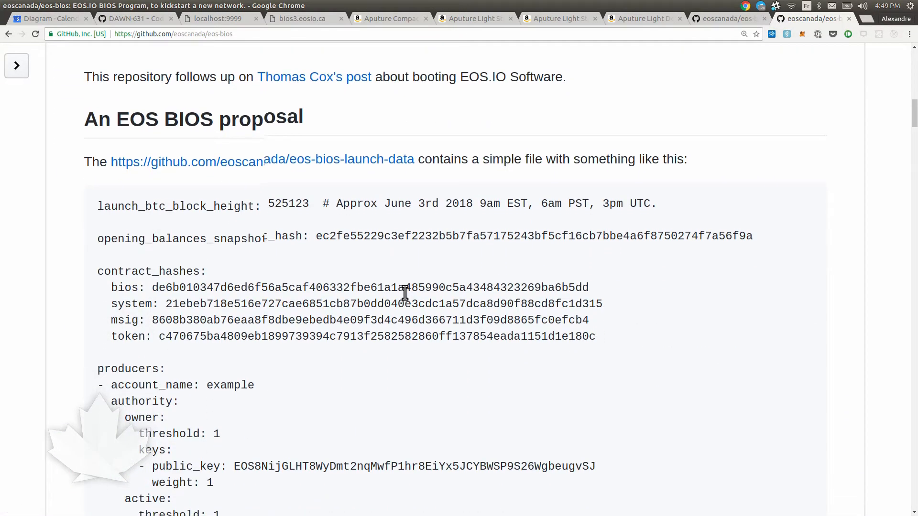
scroll(down, 3)
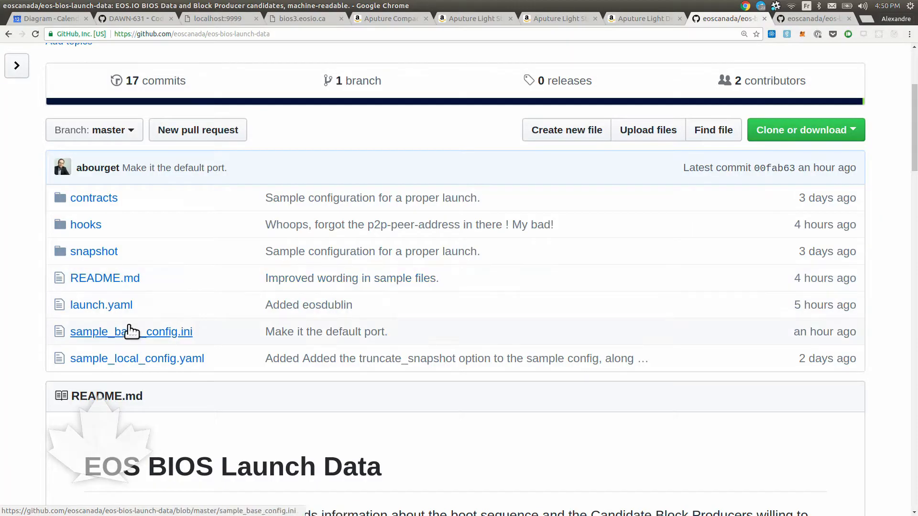
mouse_move(109, 307)
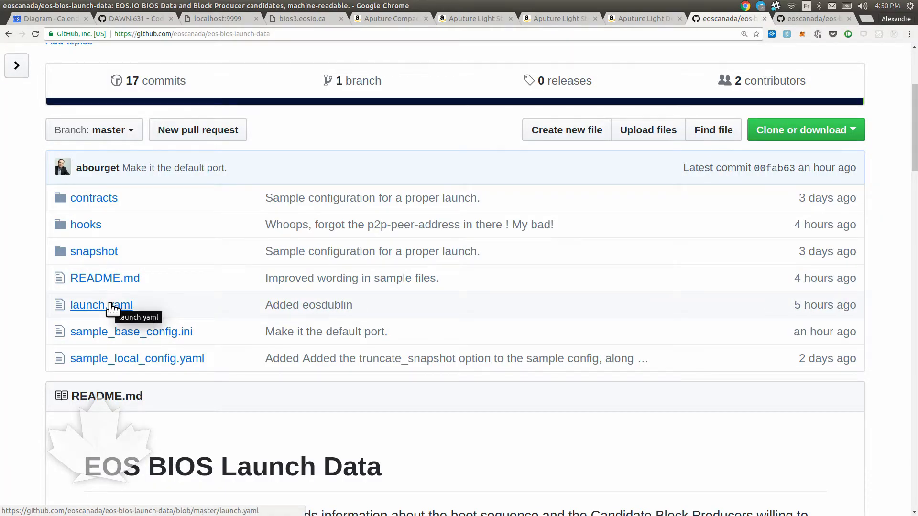
Open launch.yaml from the file list, showing the contract_hashes section at the top
click(101, 304)
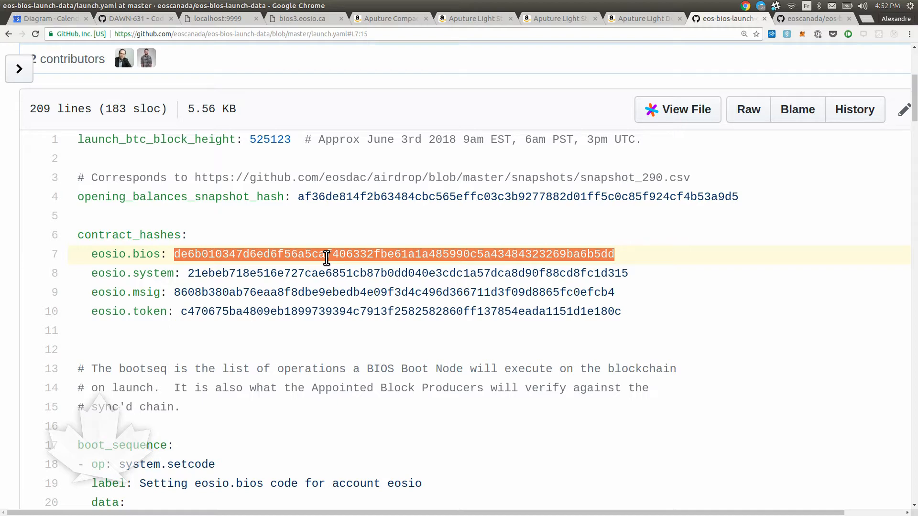
scroll(down, 3)
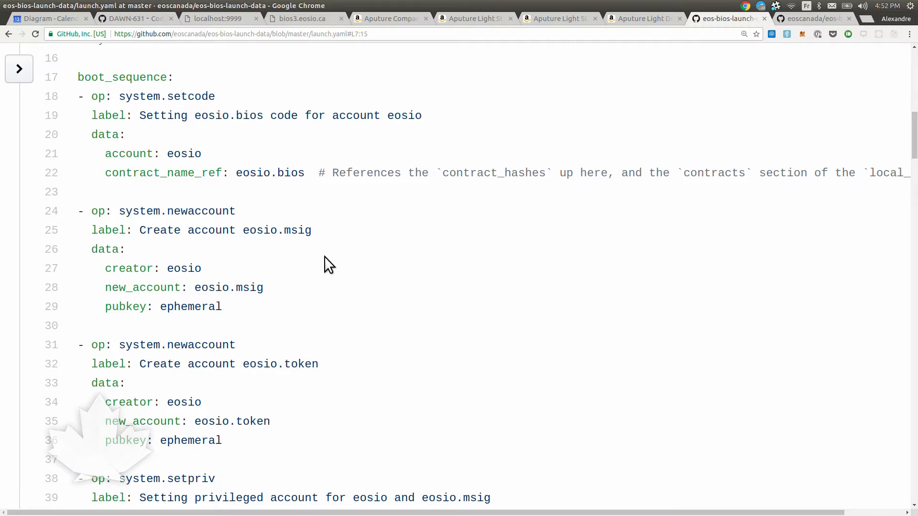
scroll(down, 3)
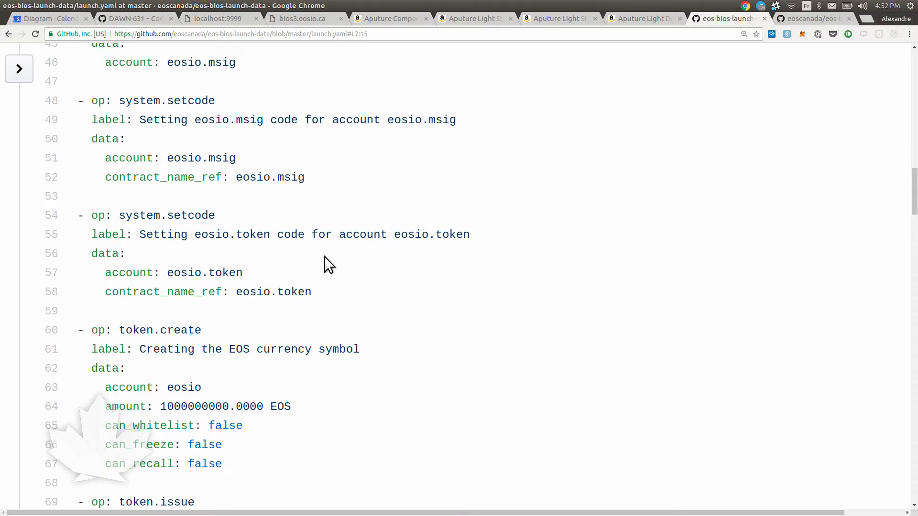
scroll(down, 3)
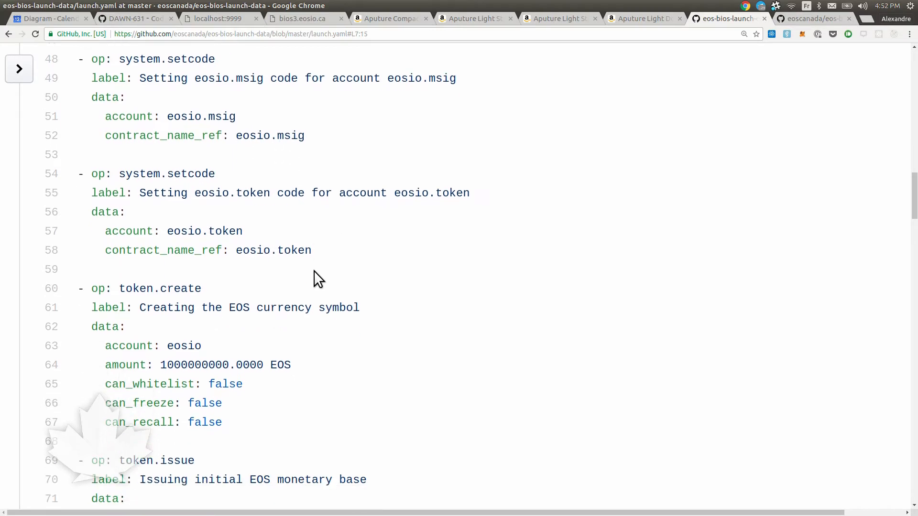
scroll(down, 3)
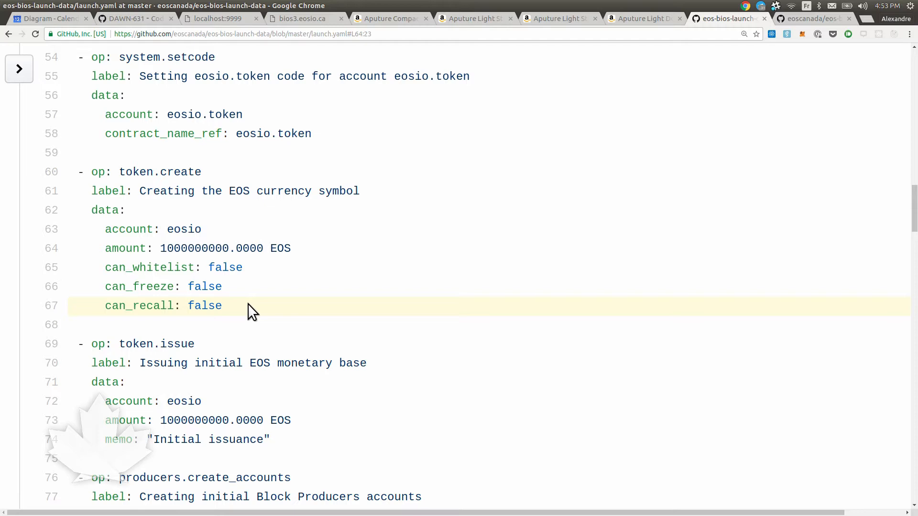
scroll(down, 3)
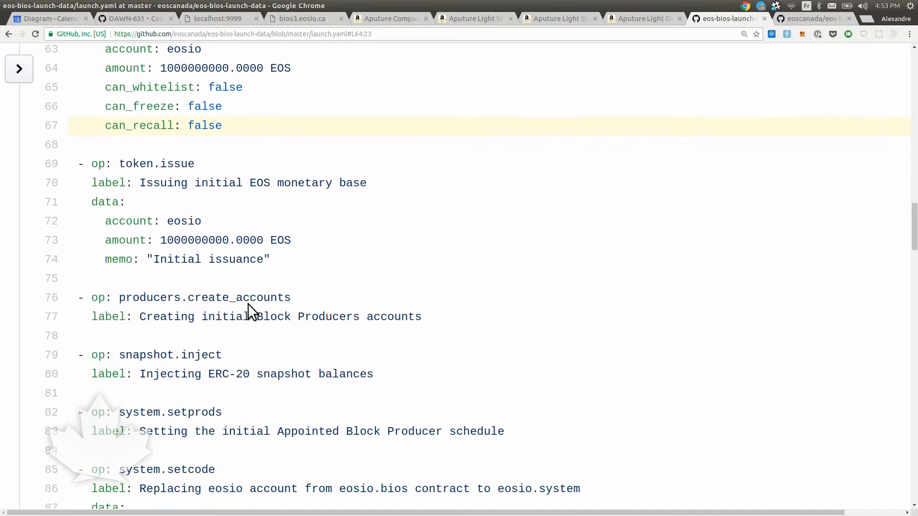
double_click(183, 221)
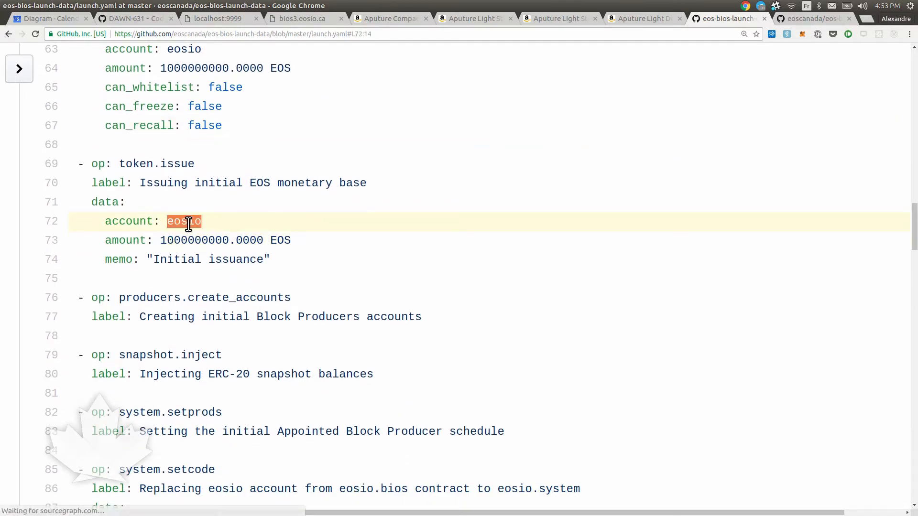
scroll(down, 3)
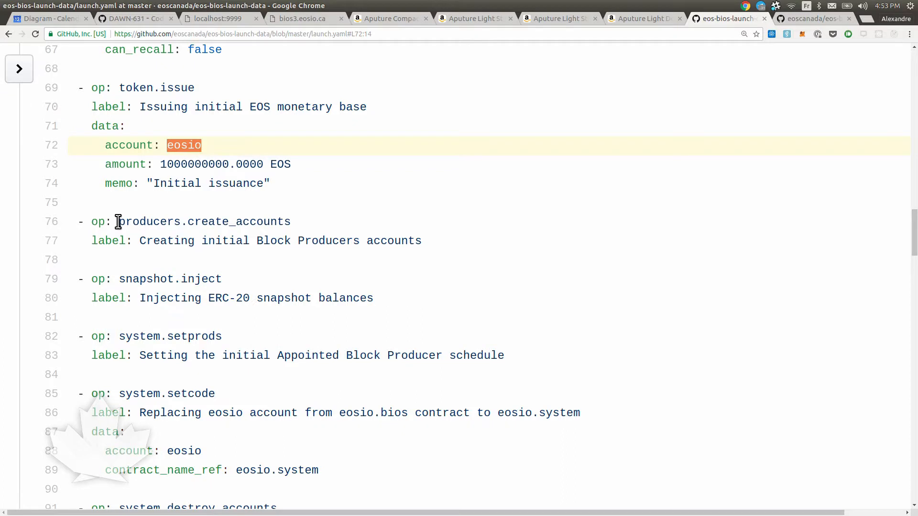
click(279, 221)
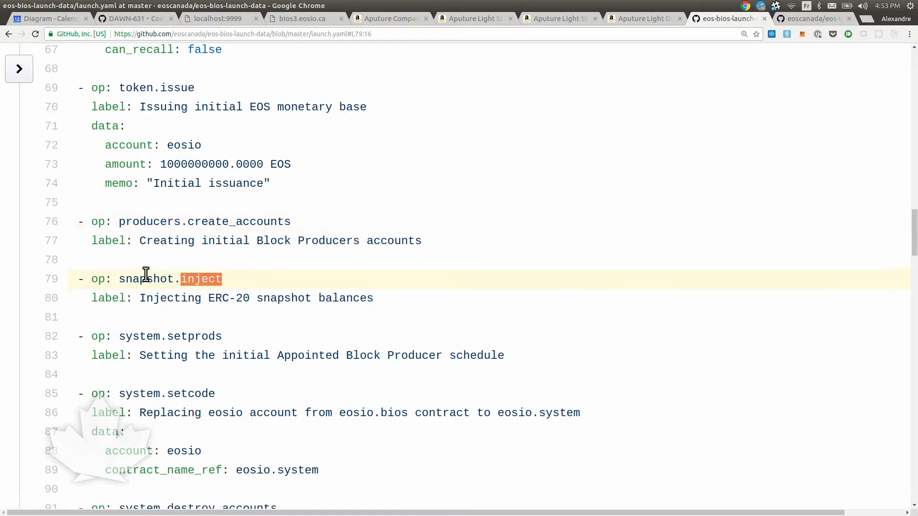
scroll(down, 3)
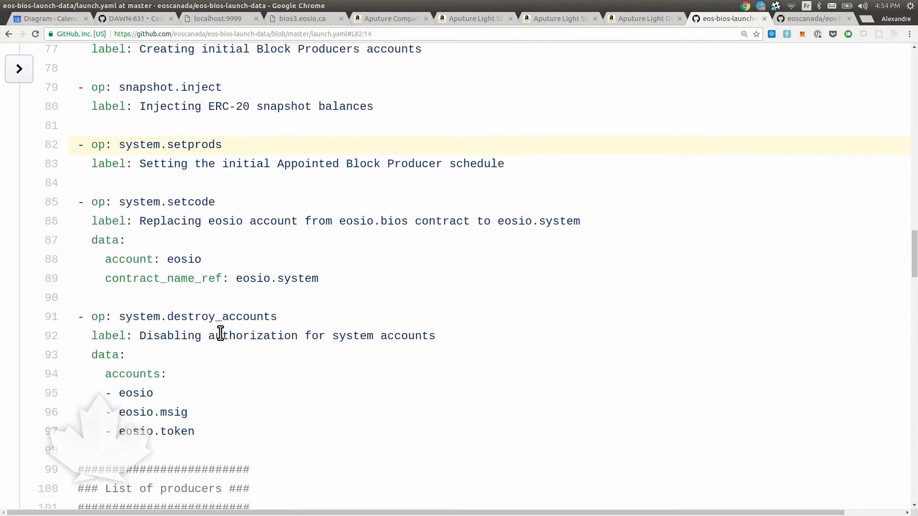
double_click(297, 279)
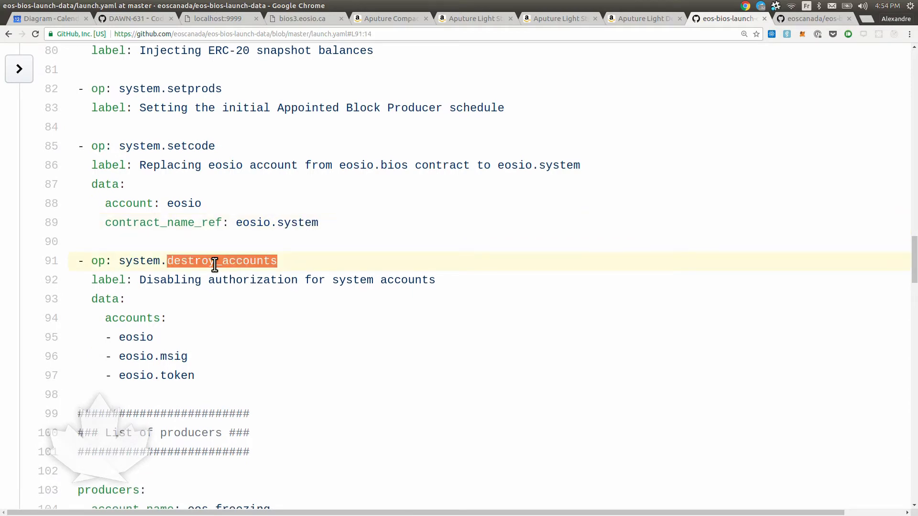
scroll(down, 3)
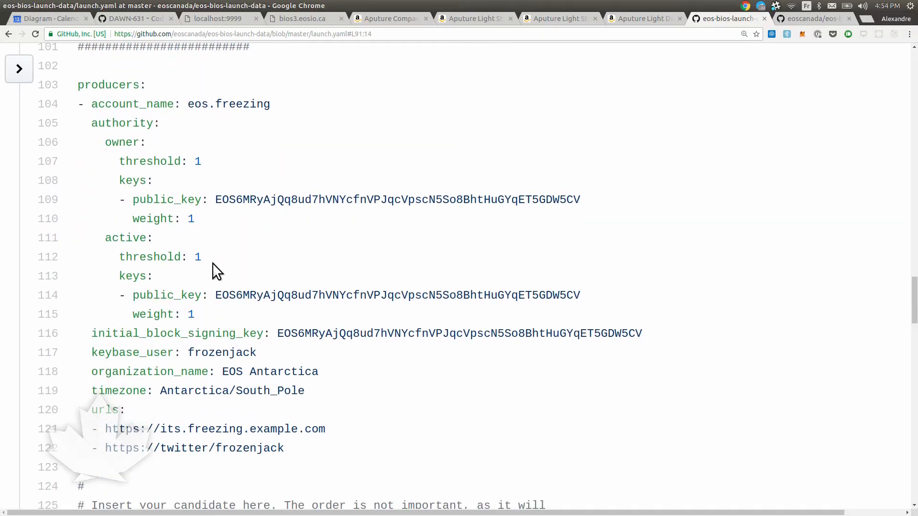
Go over the eos.freezing producer entry, highlighting its account name and keybase user frozenjack
scroll(up, 3)
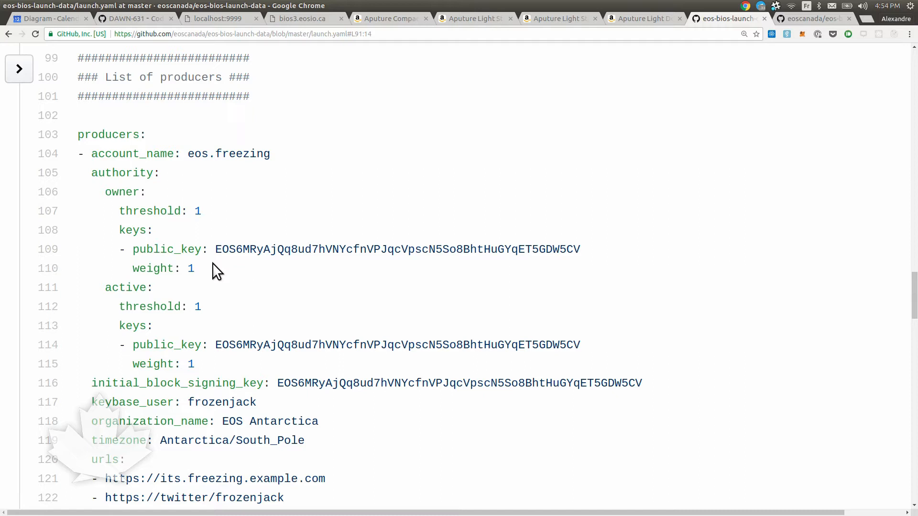
scroll(down, 3)
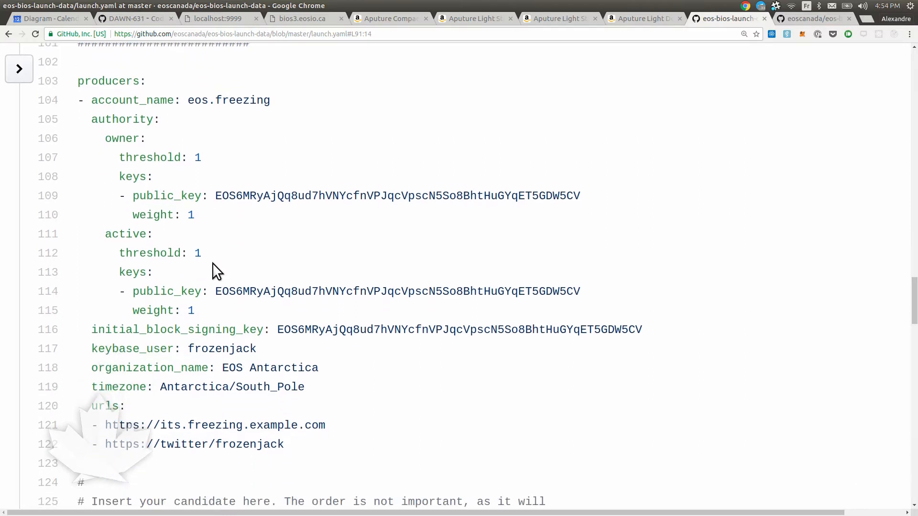
mouse_move(182, 101)
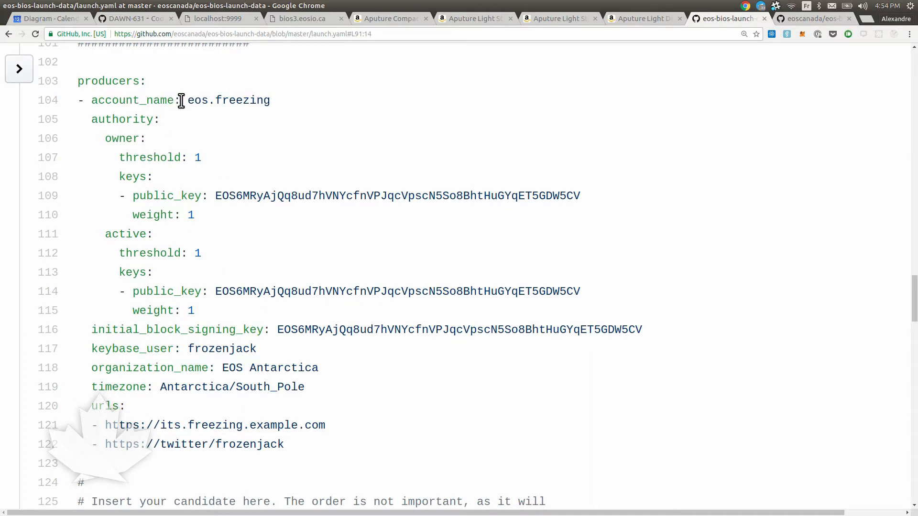
double_click(228, 100)
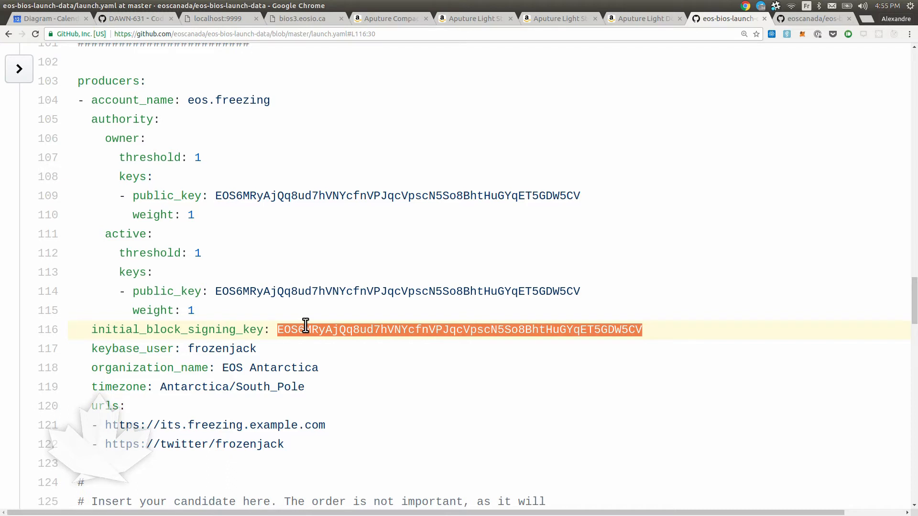
double_click(221, 348)
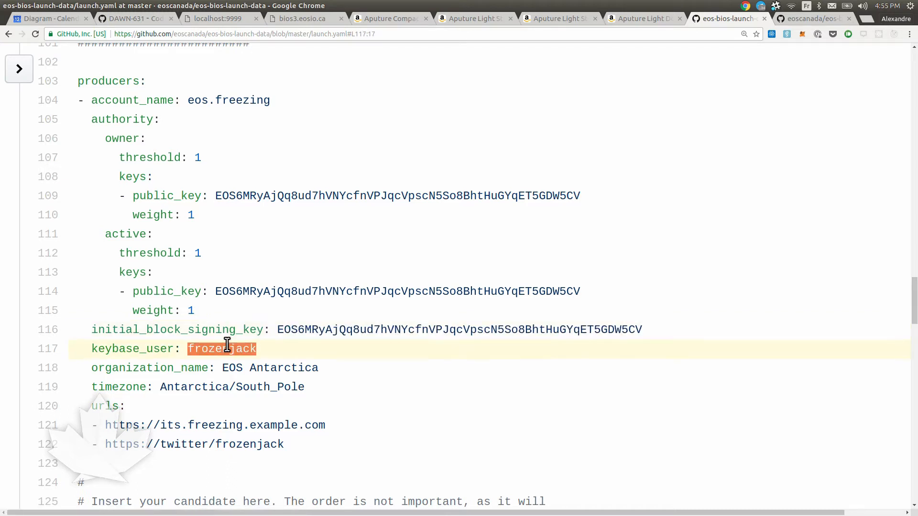
scroll(down, 3)
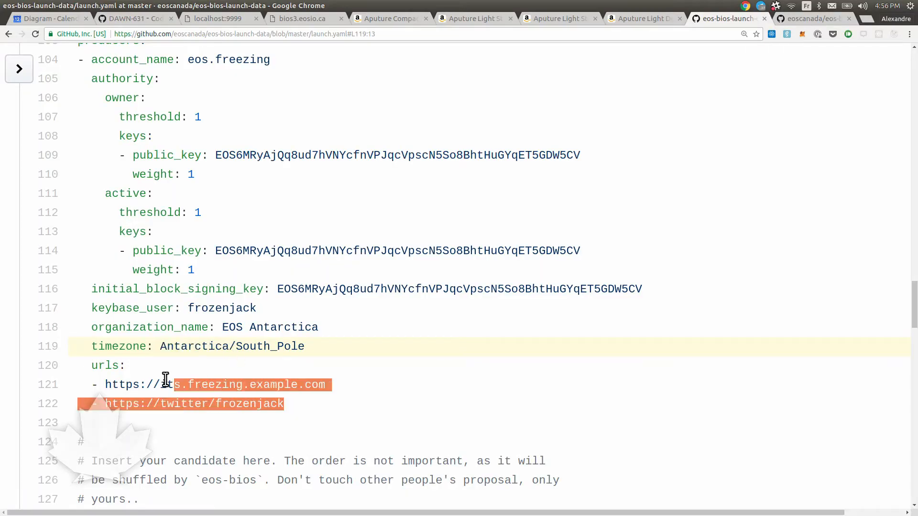
click(116, 365)
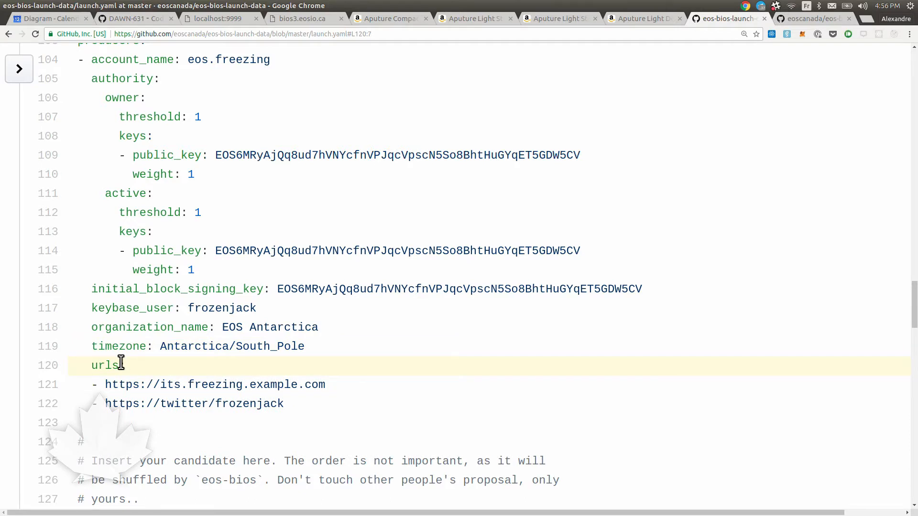
Read the remaining producer candidate entries to the end of launch.yaml and head back to the repository's main page
scroll(down, 3)
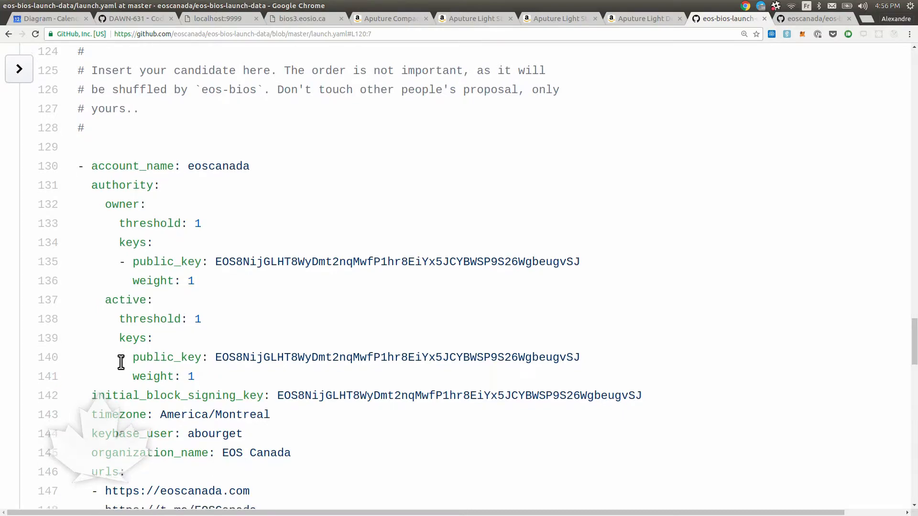
scroll(down, 3)
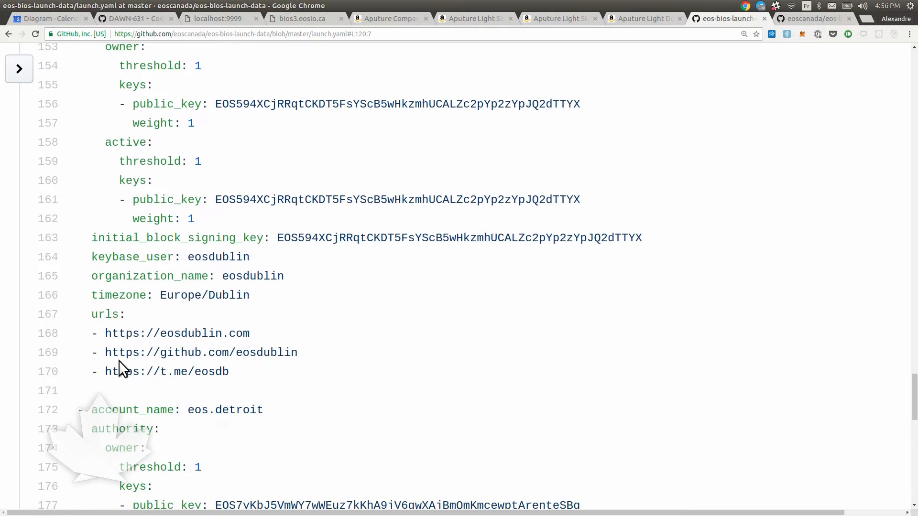
scroll(down, 3)
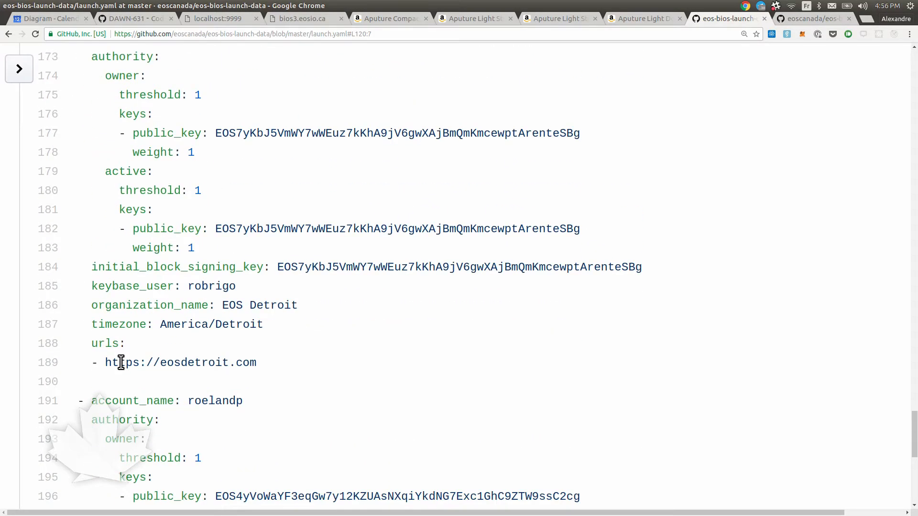
scroll(down, 3)
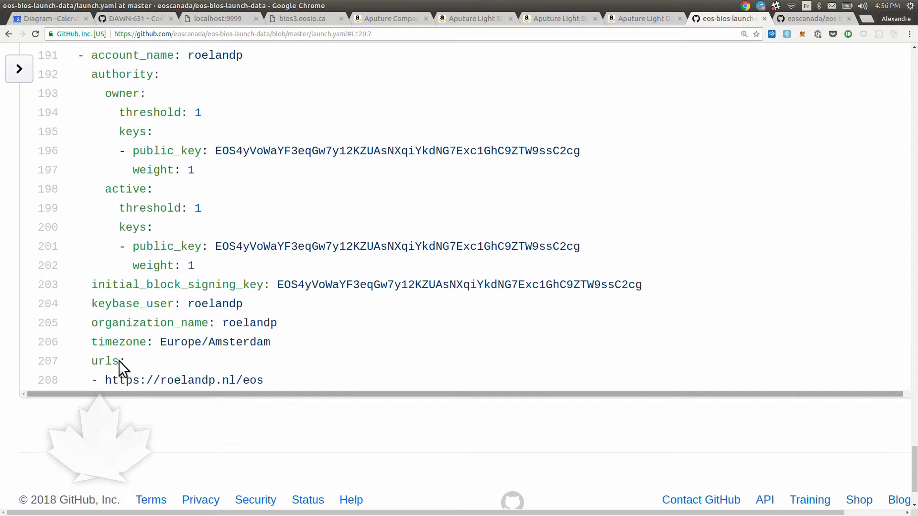
click(218, 226)
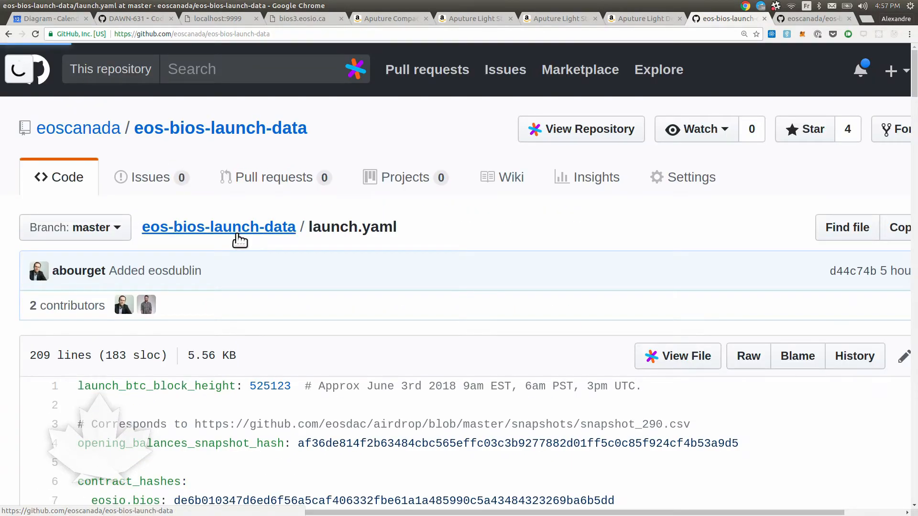
Open sample_base_config.ini and read down through its settings
click(218, 226)
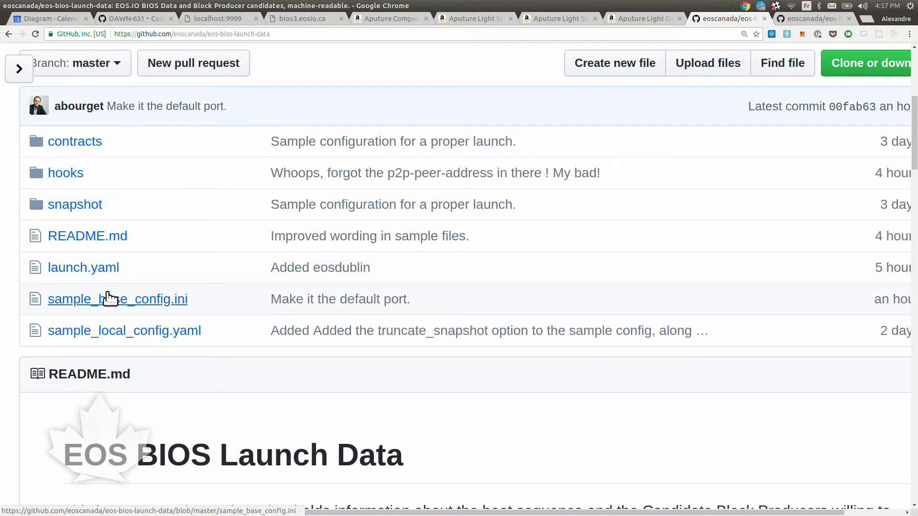
mouse_move(130, 304)
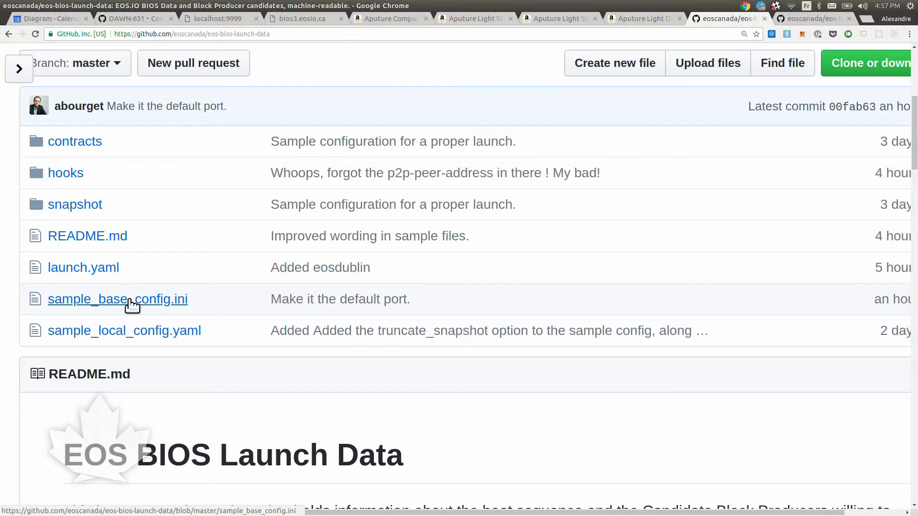
click(118, 299)
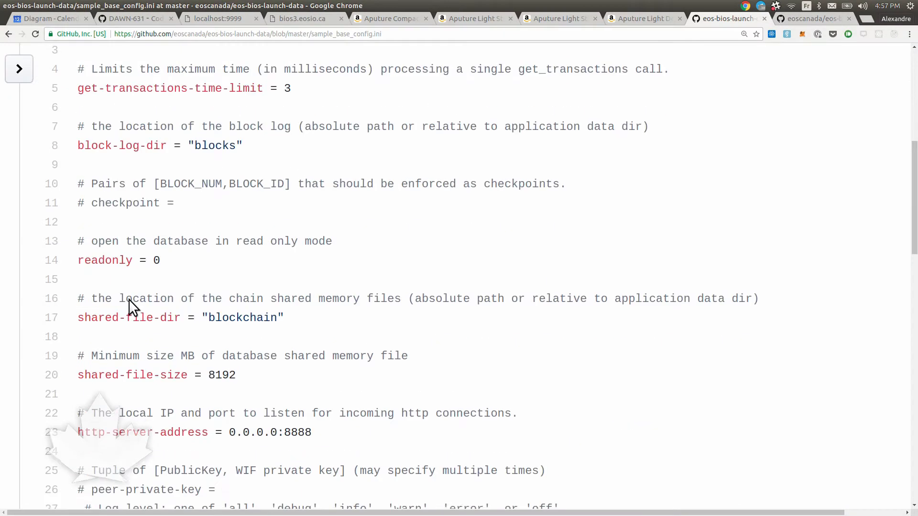
scroll(up, 3)
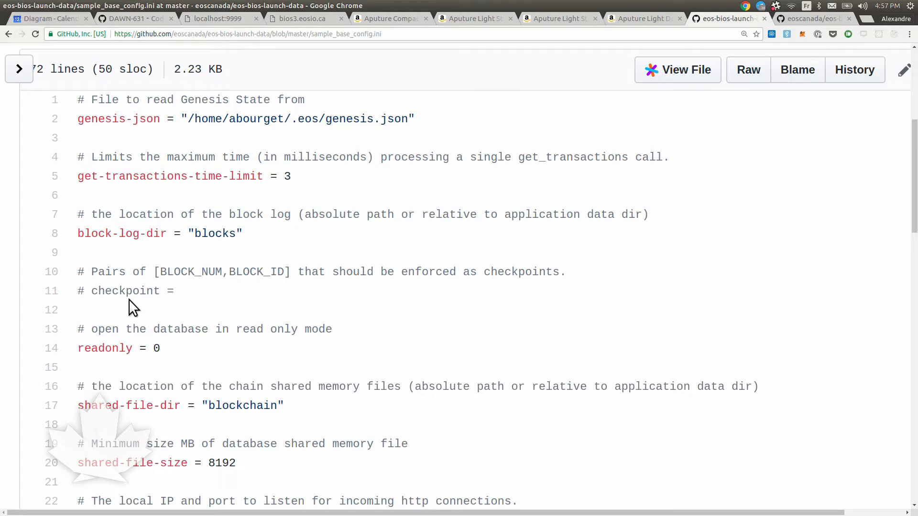
scroll(up, 3)
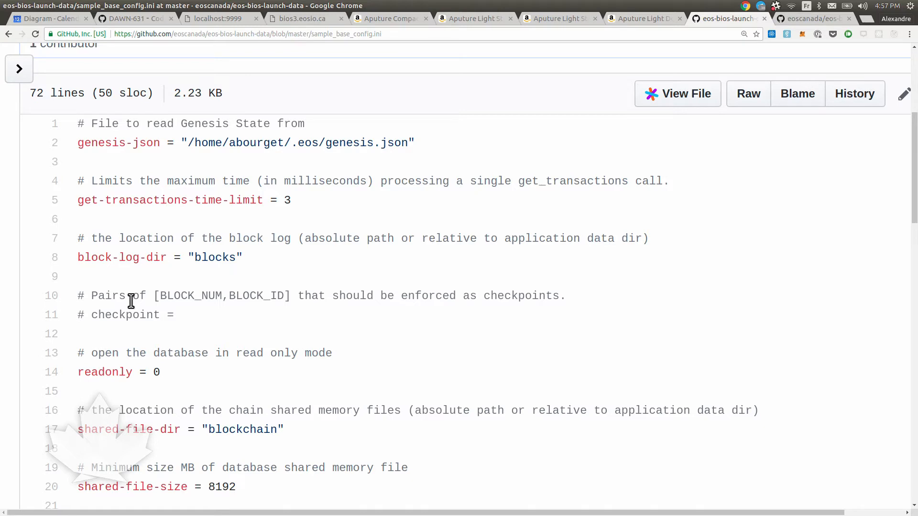
scroll(down, 3)
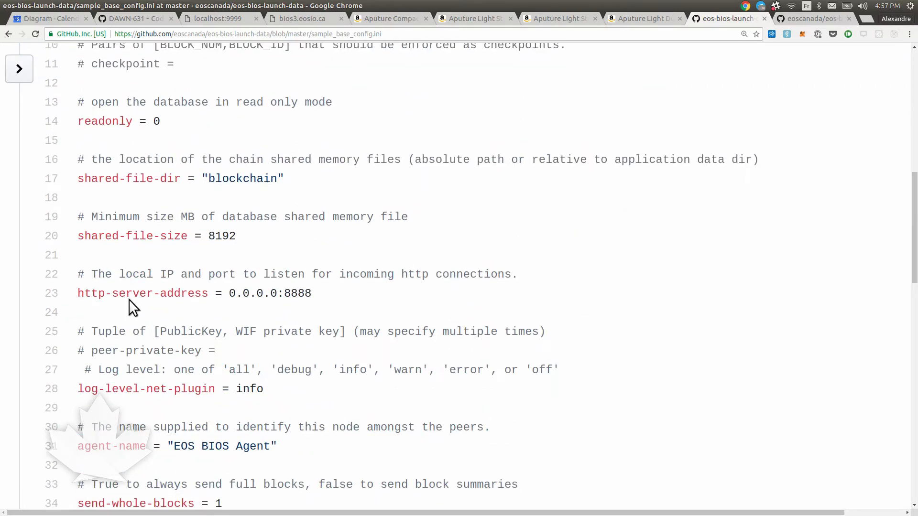
scroll(down, 3)
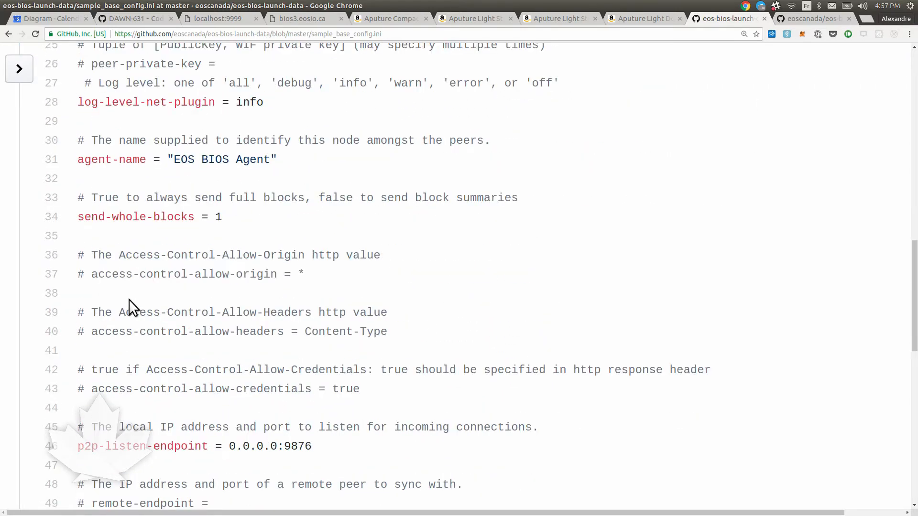
Finish the plugin settings of sample_base_config.ini and go back to the repository's file list
scroll(down, 3)
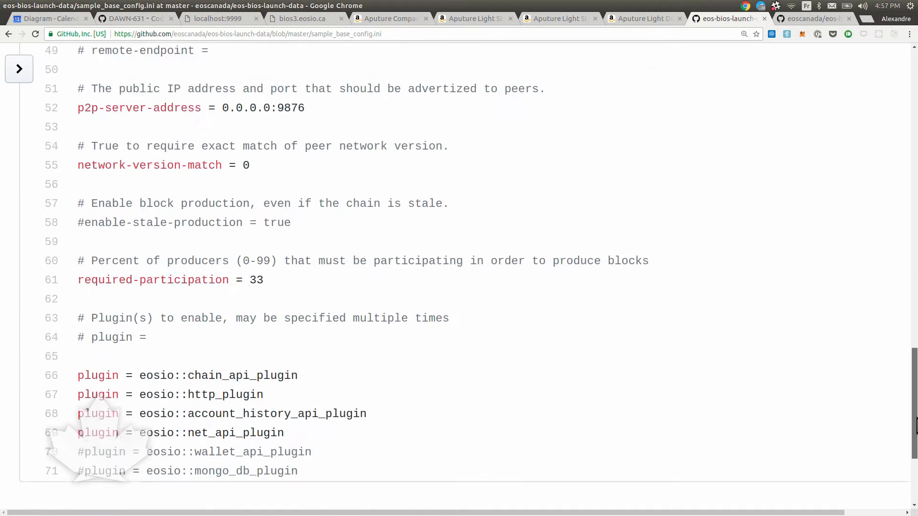
scroll(down, 3)
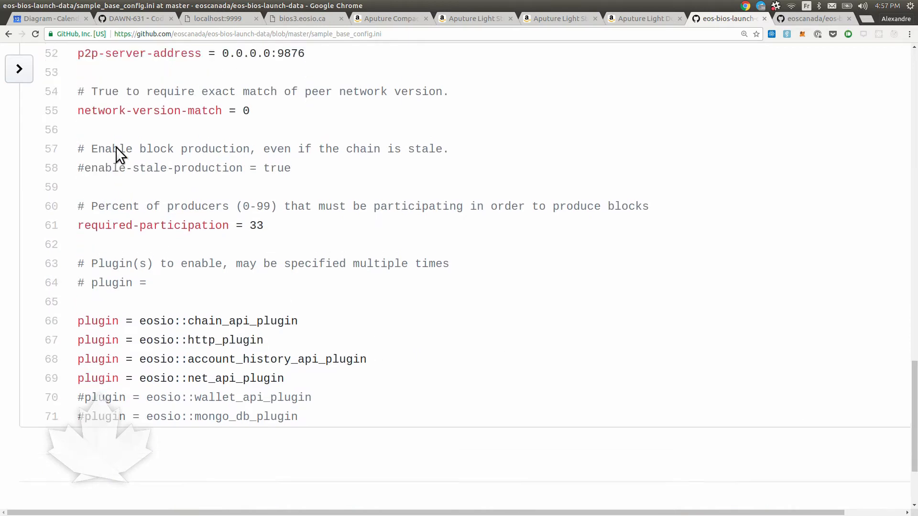
scroll(up, 3)
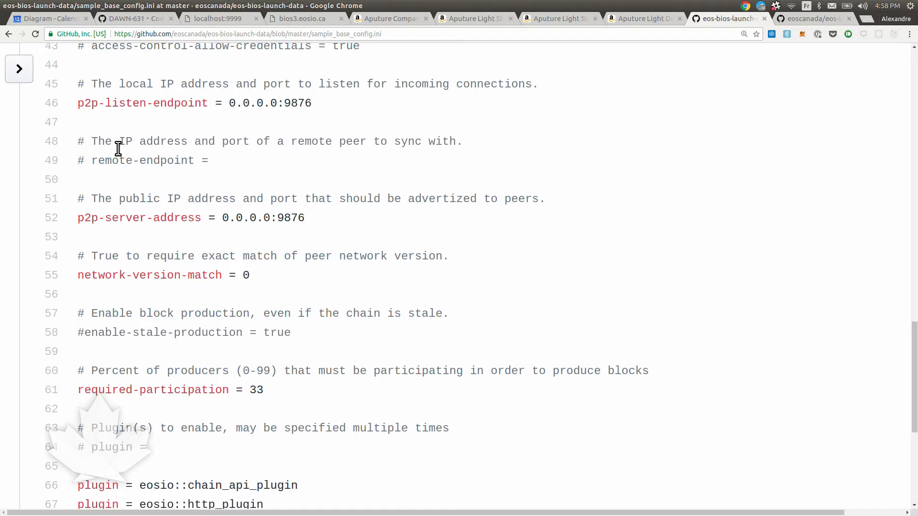
scroll(up, 3)
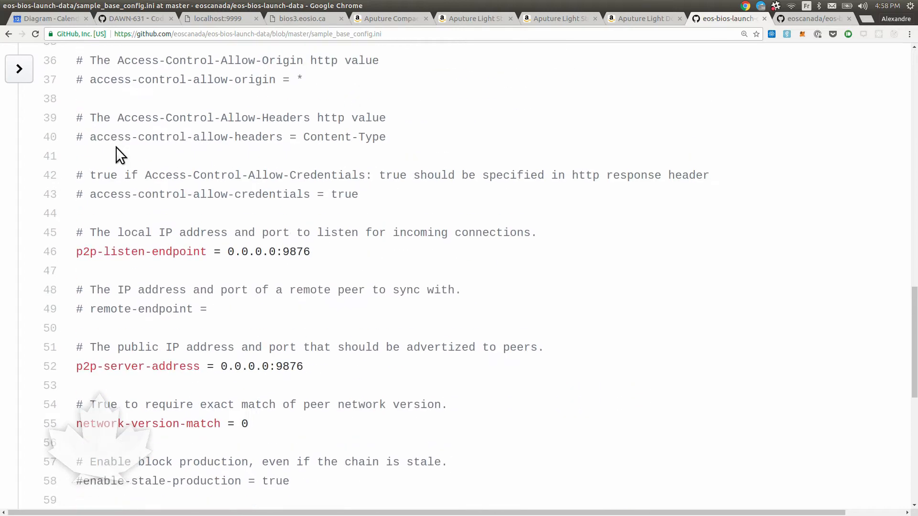
click(8, 33)
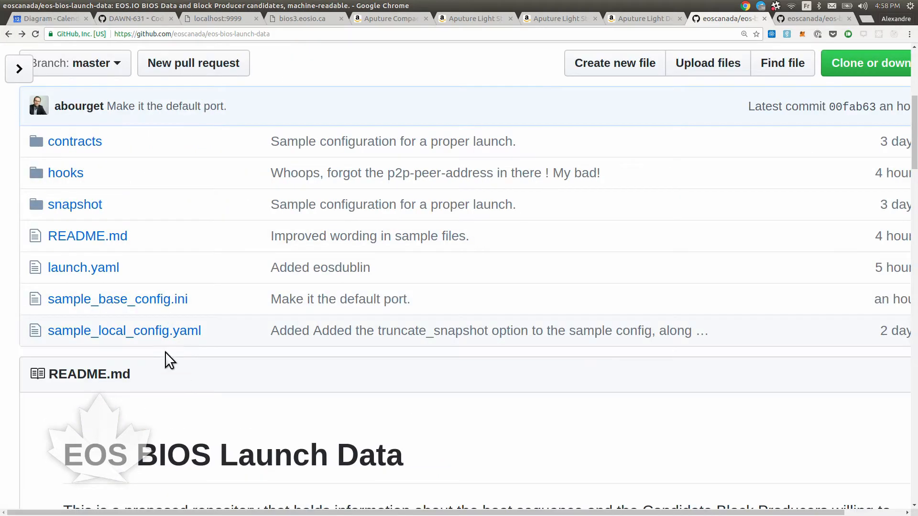
mouse_move(124, 331)
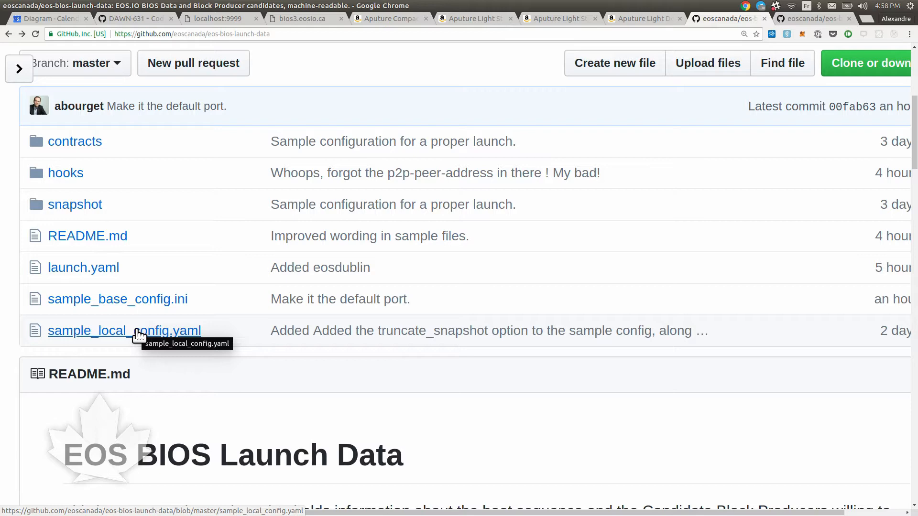
Open sample_local_config.yaml and read its contract paths and opening balances down to the producer block
click(123, 330)
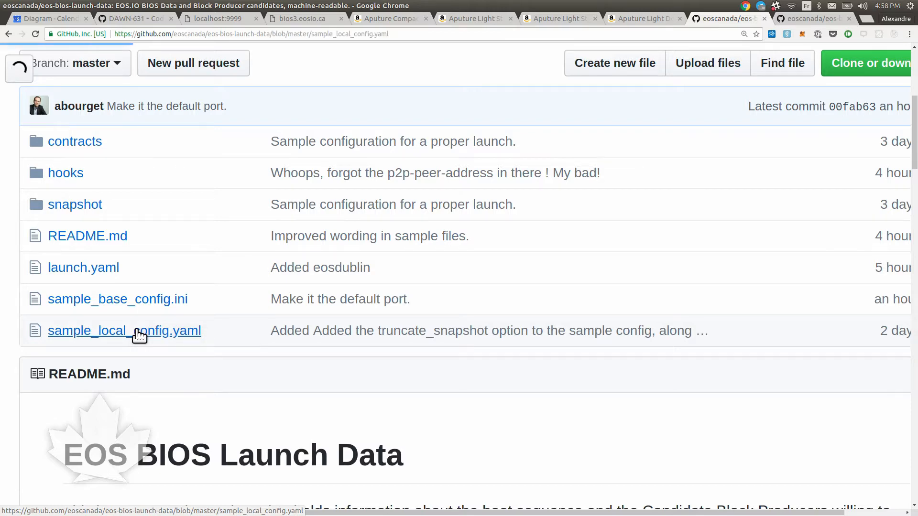
click(124, 330)
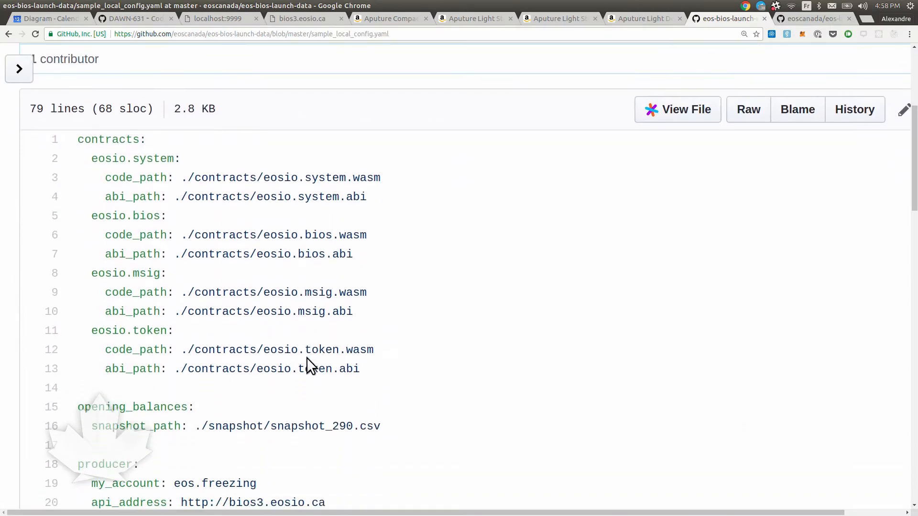
mouse_move(910, 188)
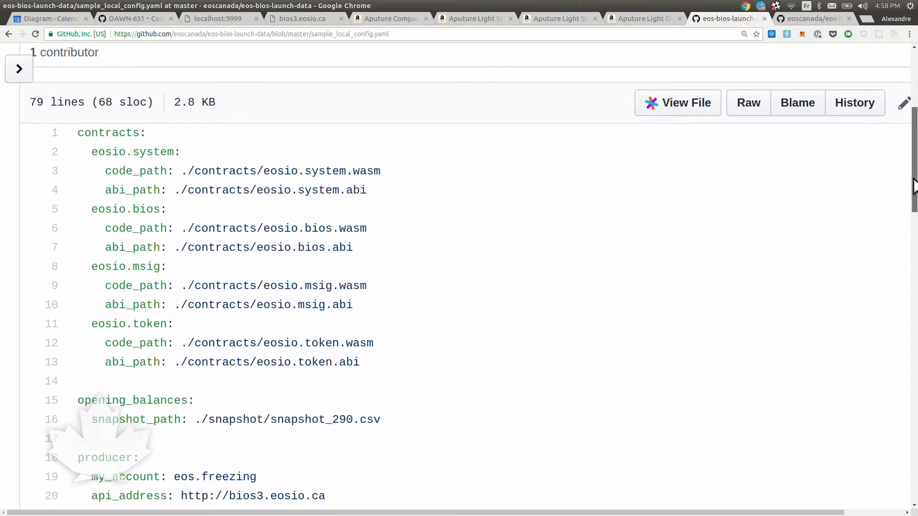
scroll(down, 3)
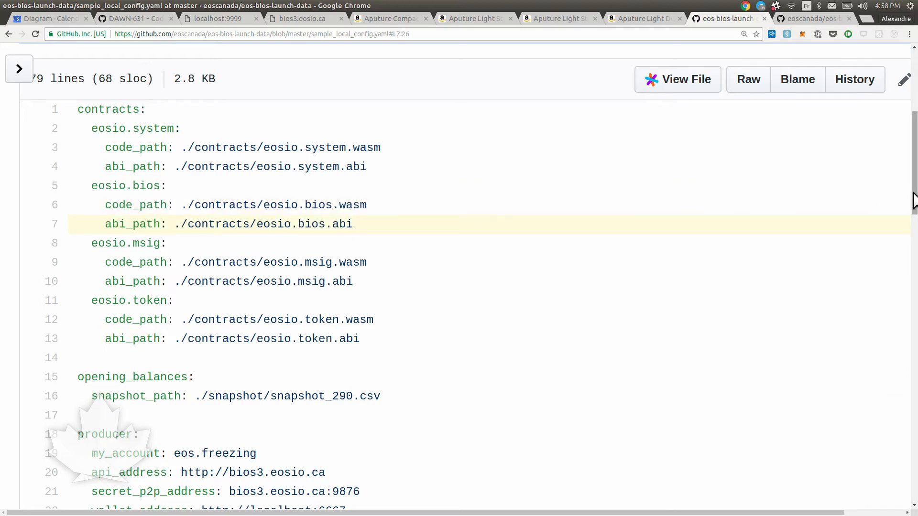
scroll(down, 3)
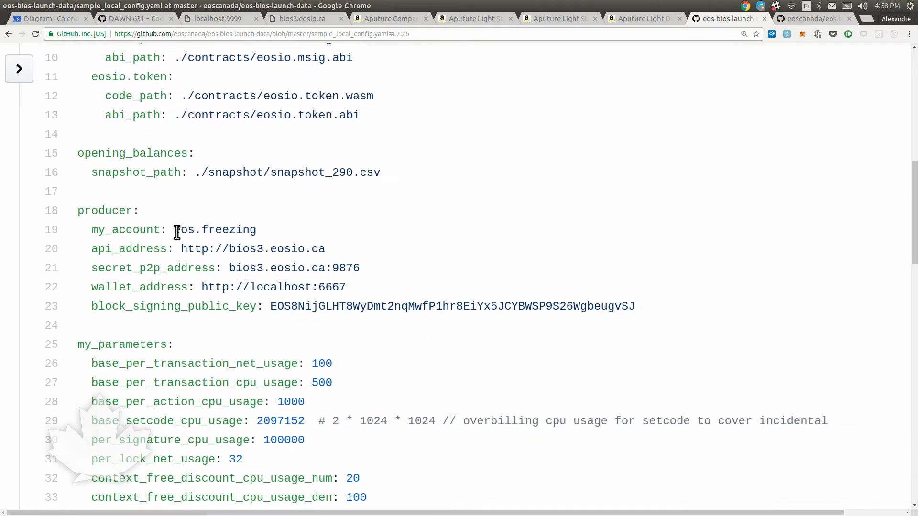
Pick out my_account, secret_p2p_address, wallet_address and block_signing_public_key in the producer block
click(50, 230)
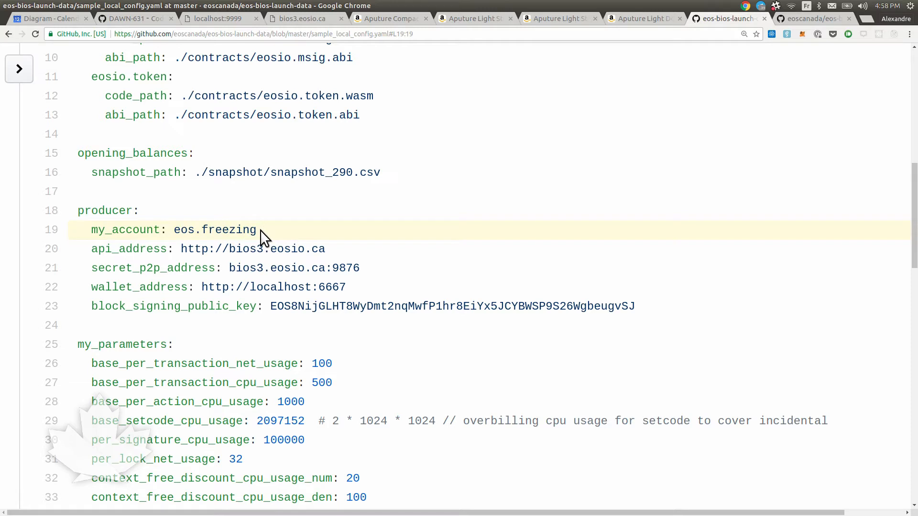
mouse_move(229, 268)
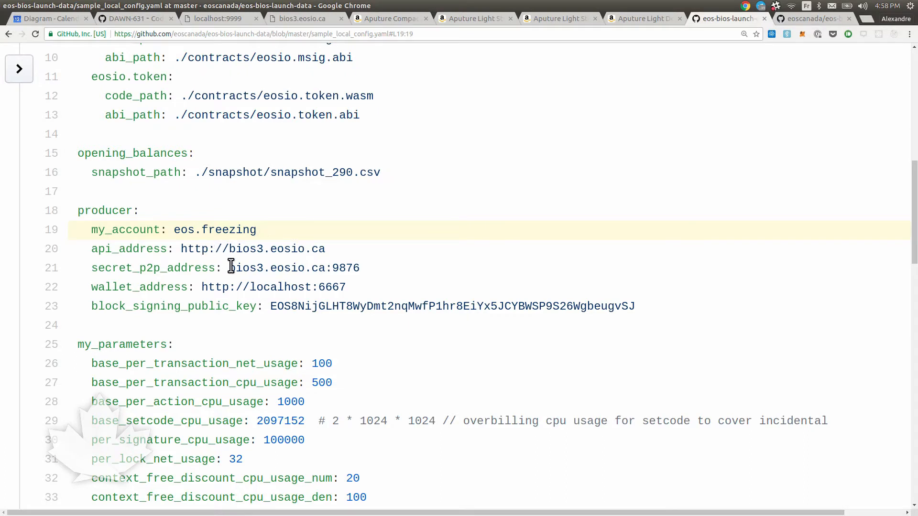
double_click(293, 267)
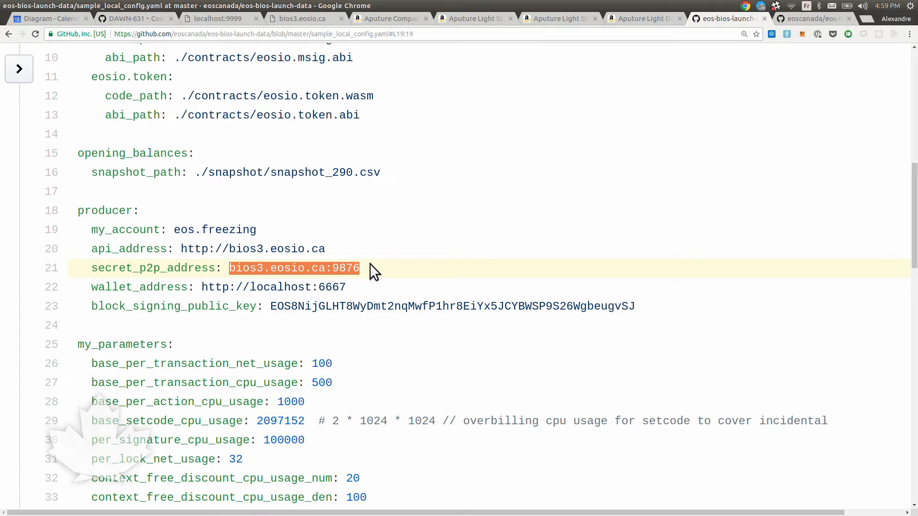
double_click(272, 287)
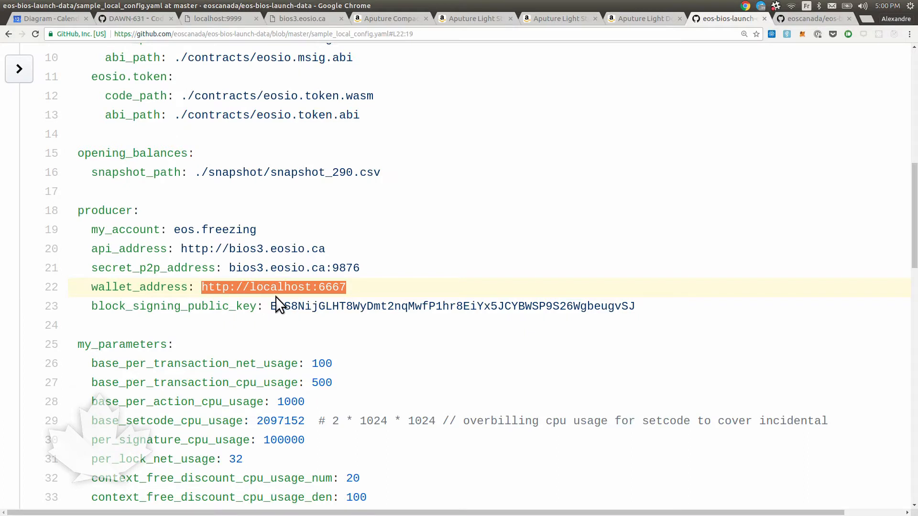
click(289, 306)
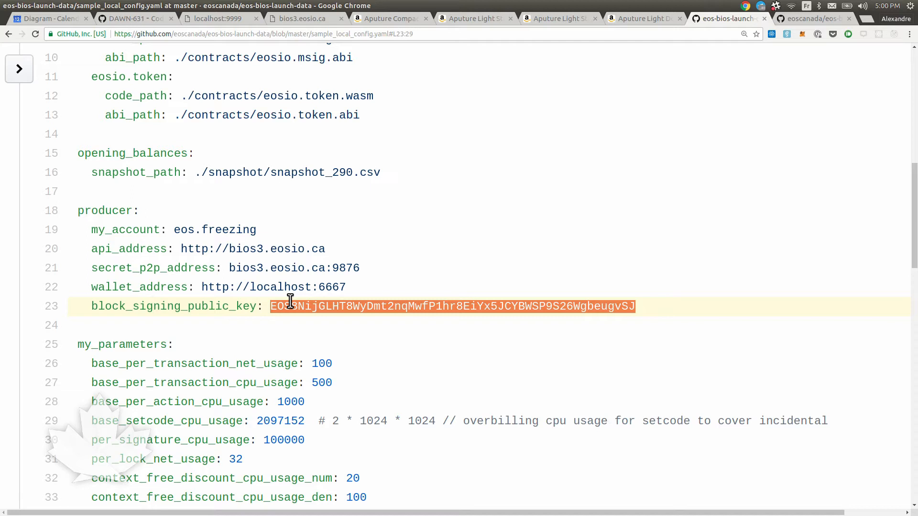
scroll(down, 3)
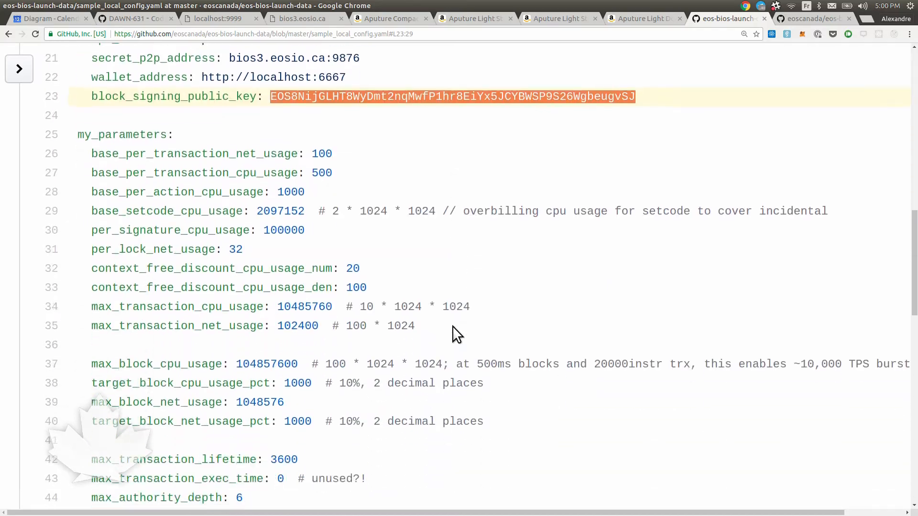
Reach the my_parameters block with base_per_transaction_net_usage, then switch to Visual Studio Code
scroll(down, 3)
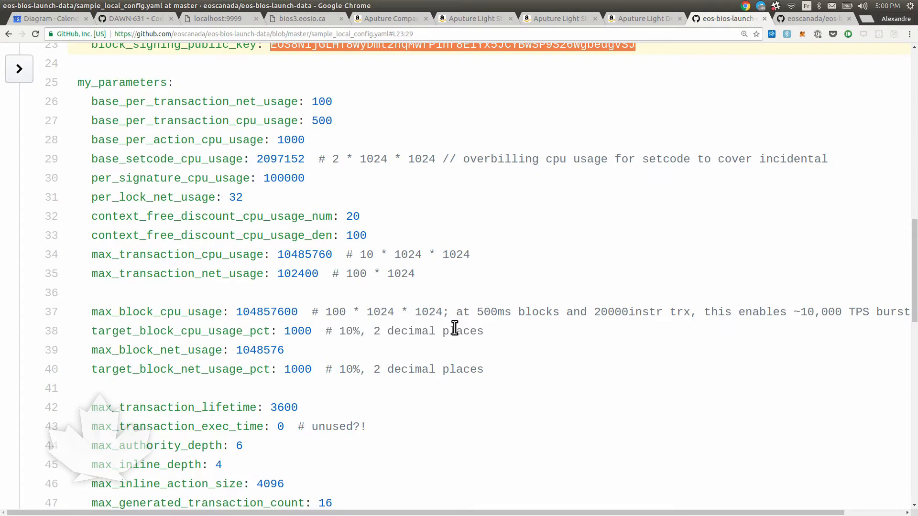
mouse_move(130, 120)
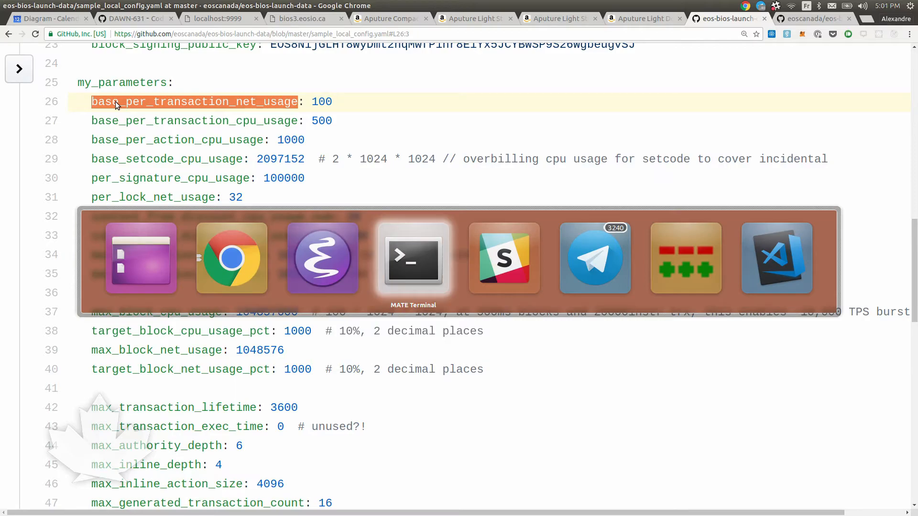
click(776, 257)
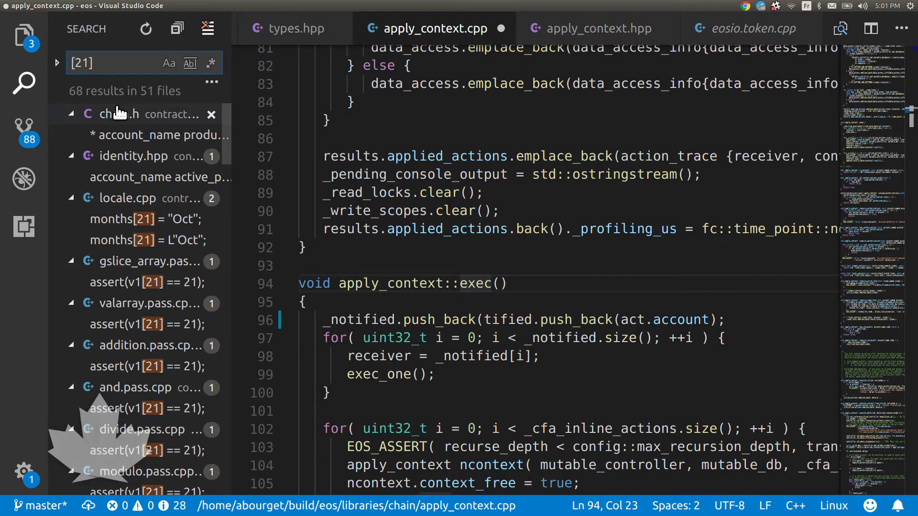
Search the EOS source for base_per_tr and open the matching code in voting.hpp
scroll(down, 3)
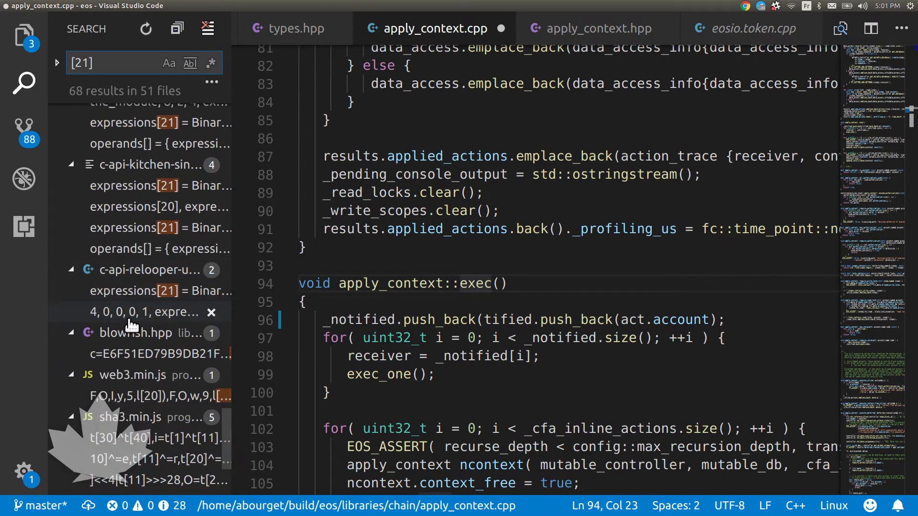
scroll(down, 3)
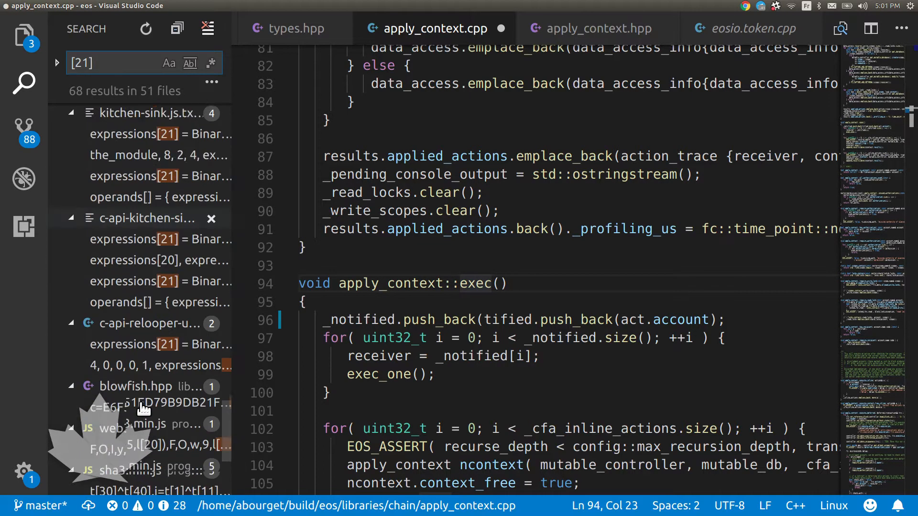
scroll(up, 3)
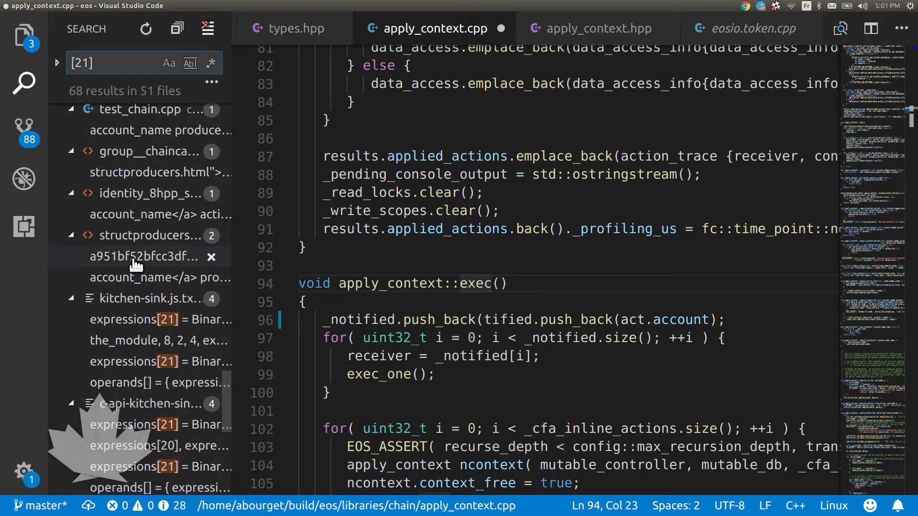
scroll(up, 3)
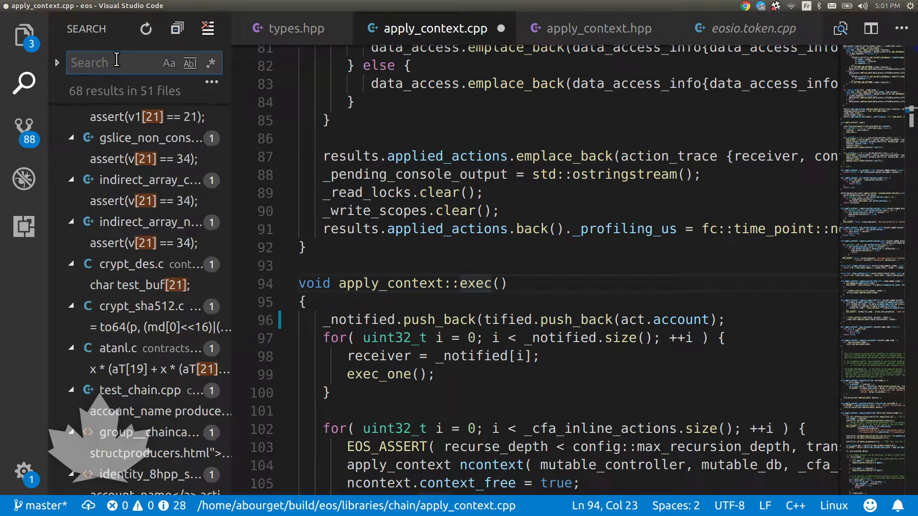
text(base_per_tra...)
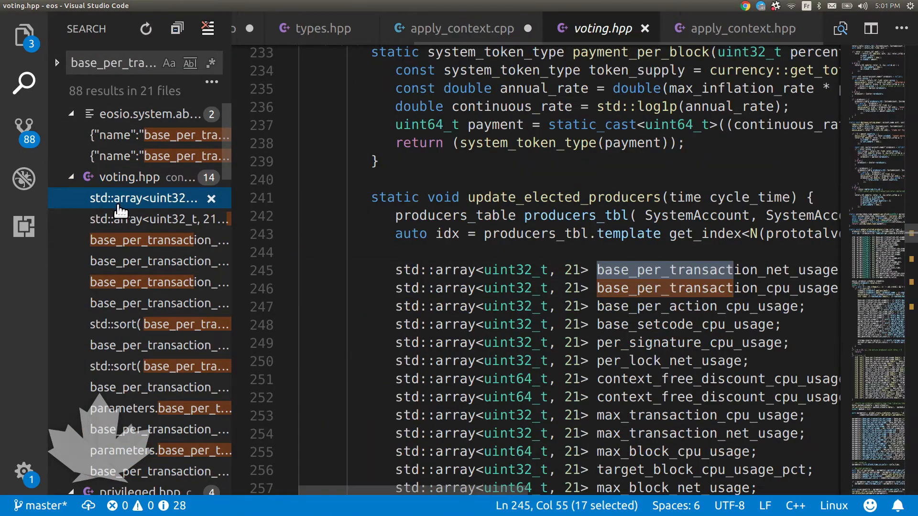
click(158, 239)
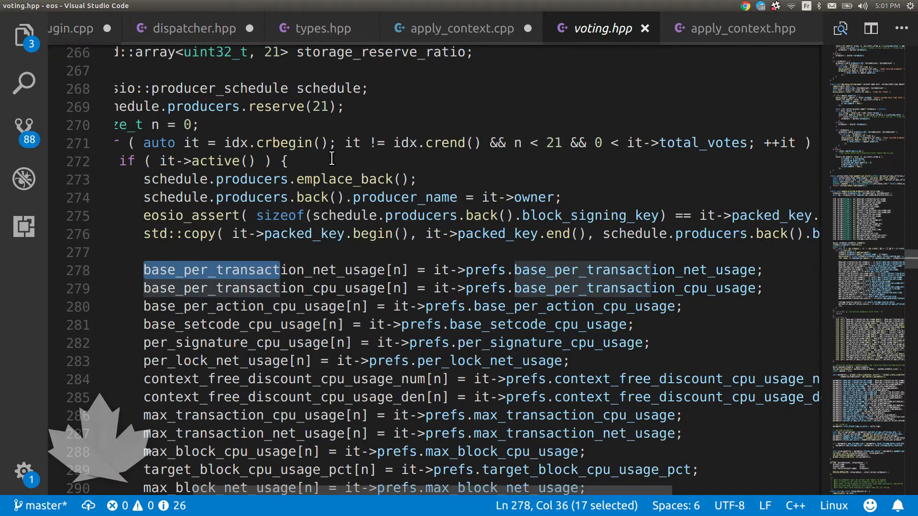
Review update_elected_producers in voting.hpp, where the producer parameter arrays are collected and sorted
scroll(up, 3)
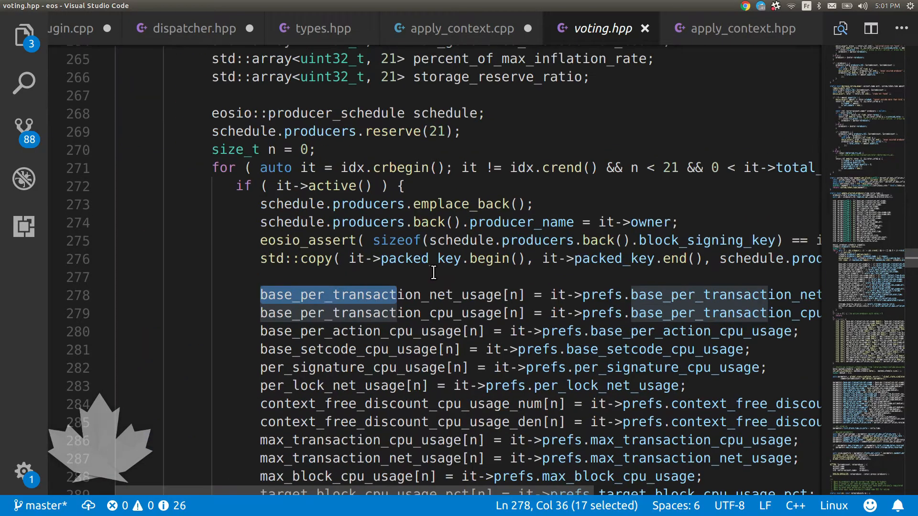
scroll(up, 3)
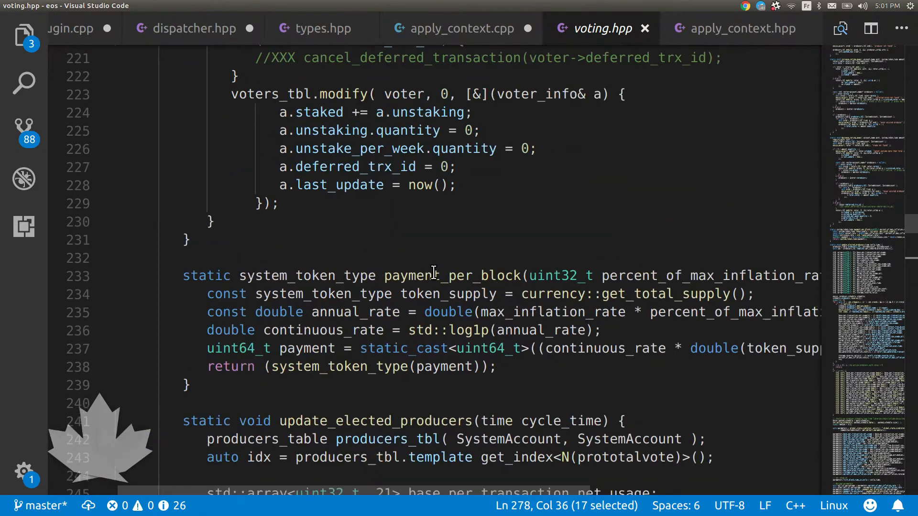
scroll(up, 3)
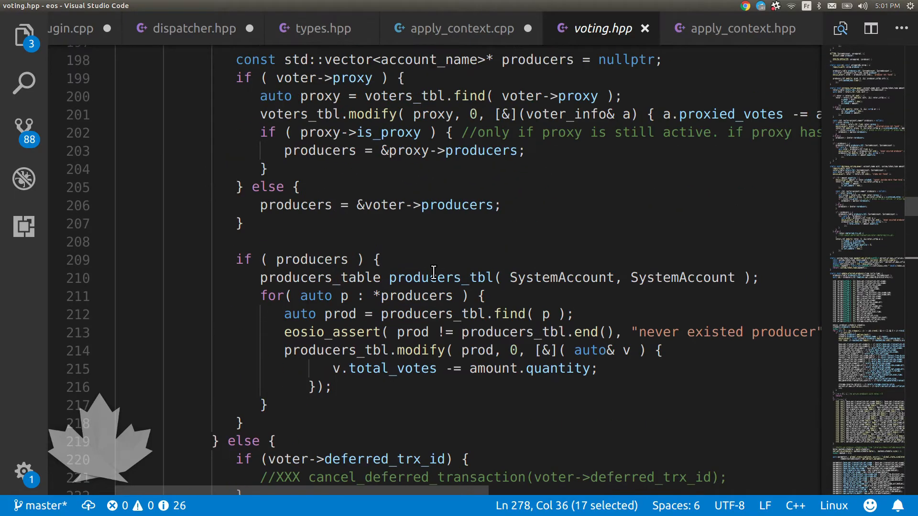
scroll(up, 3)
text(update_)
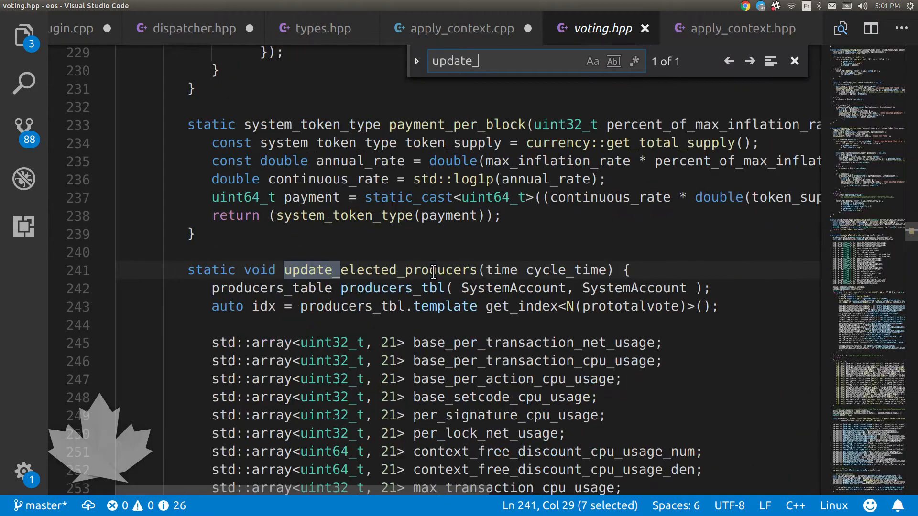
mouse_move(381, 270)
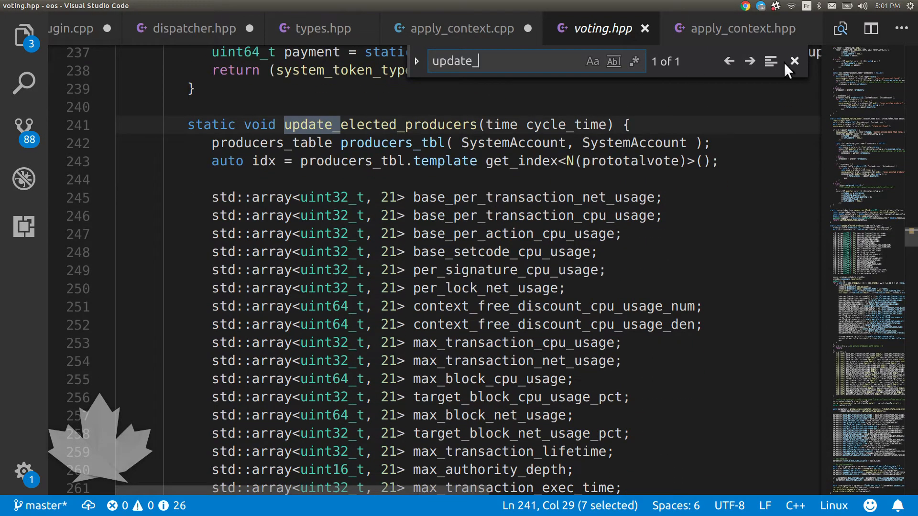
click(793, 62)
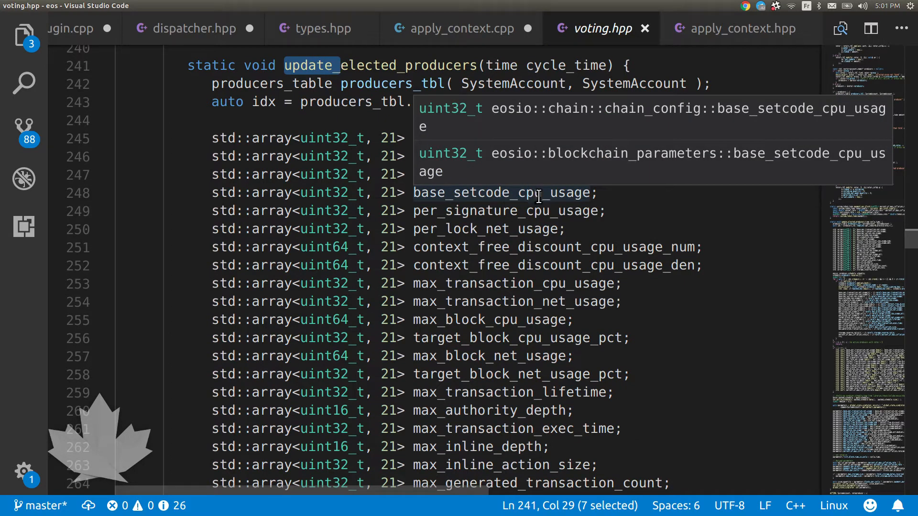
mouse_move(597, 28)
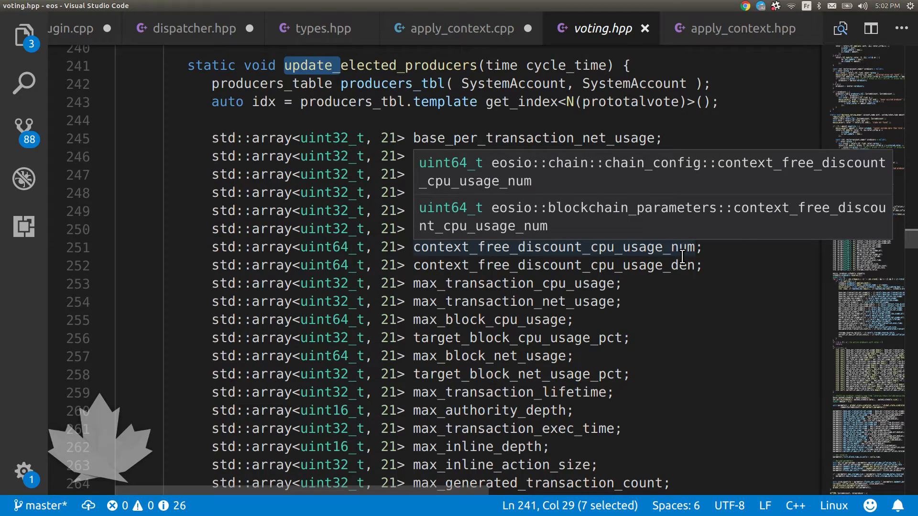
scroll(down, 3)
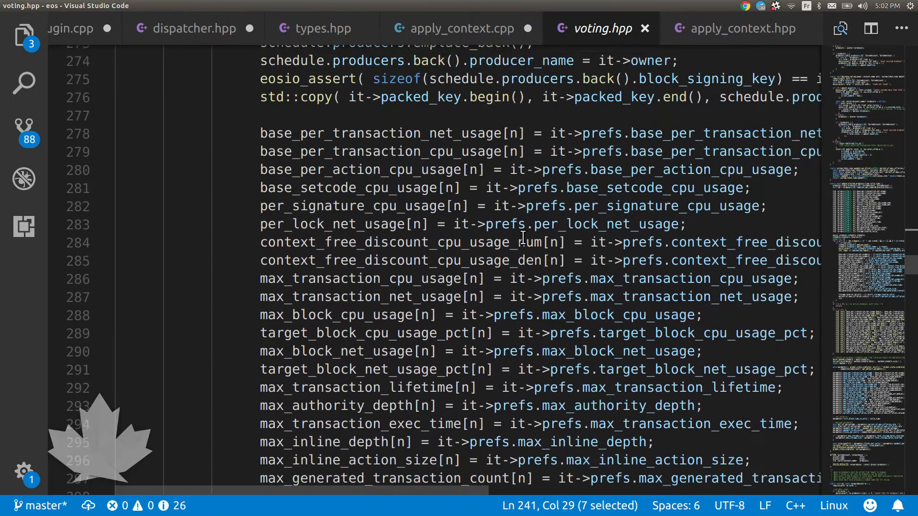
scroll(down, 3)
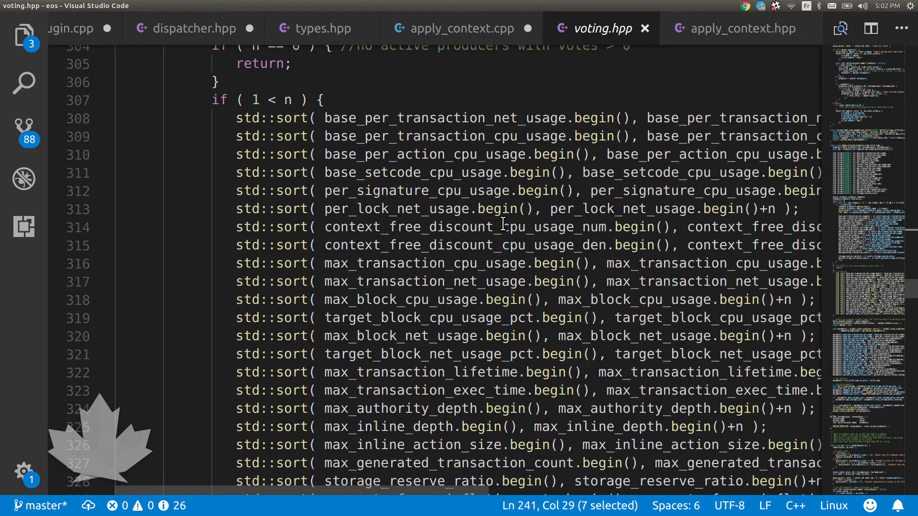
scroll(down, 3)
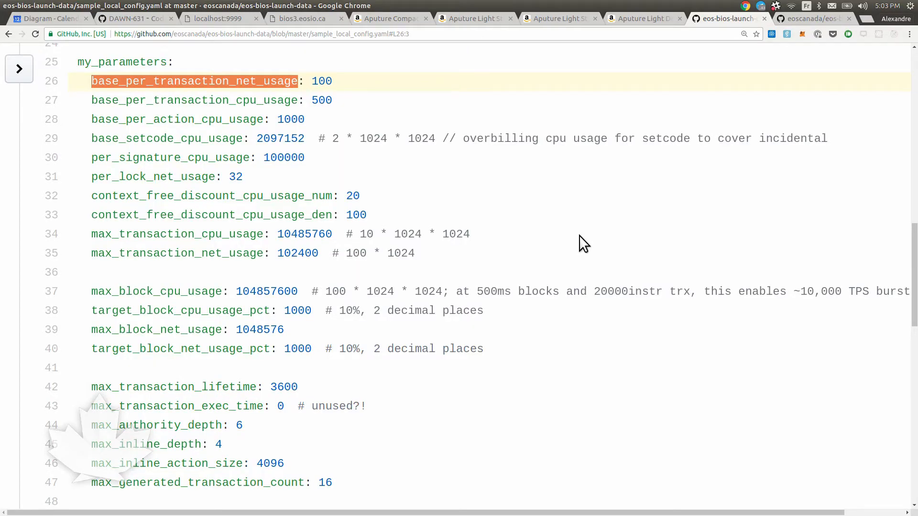
In the hooks section, highlight the init and start_bios_boot hook names
scroll(down, 3)
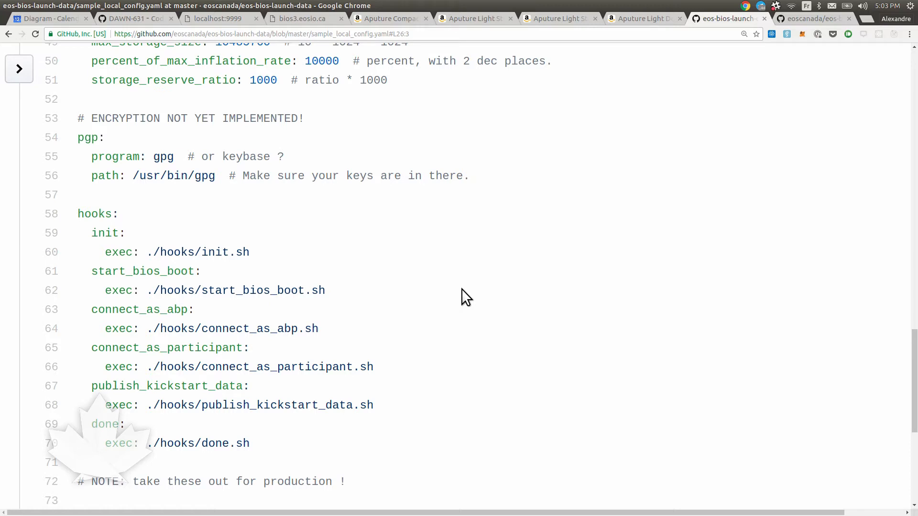
mouse_move(111, 233)
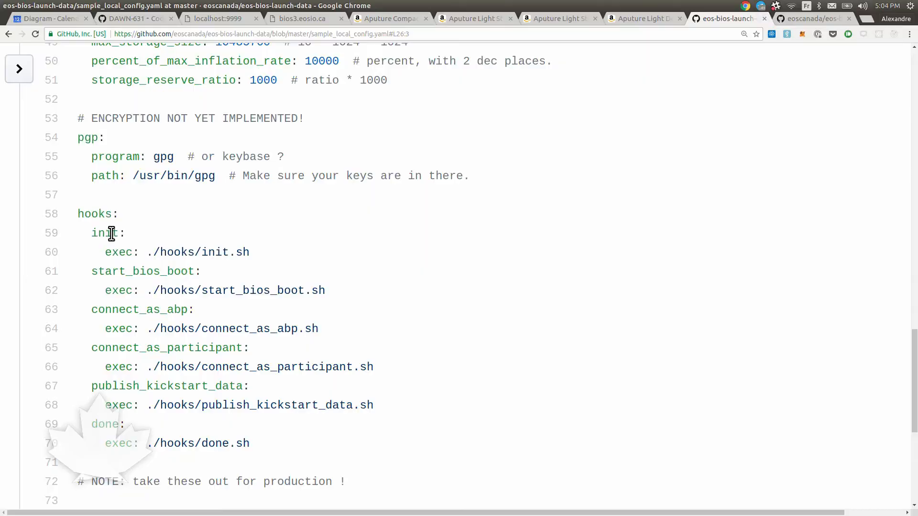
double_click(104, 233)
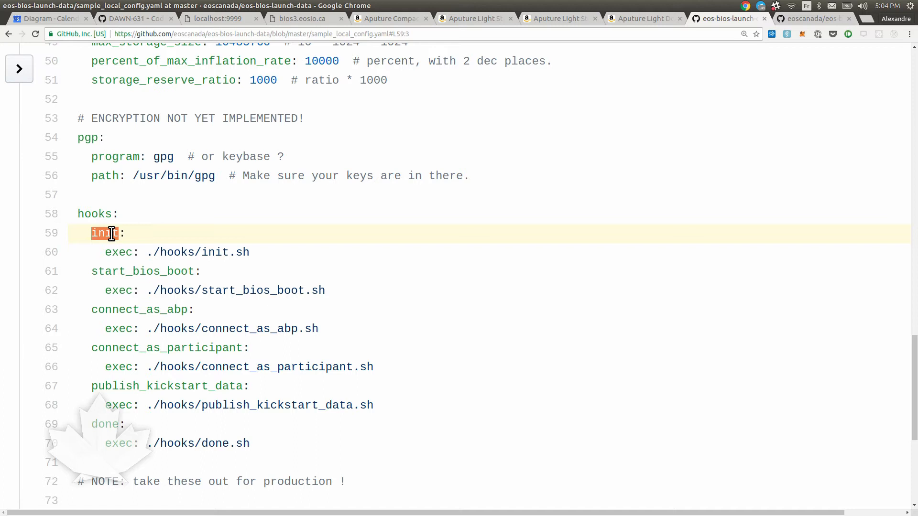
click(128, 271)
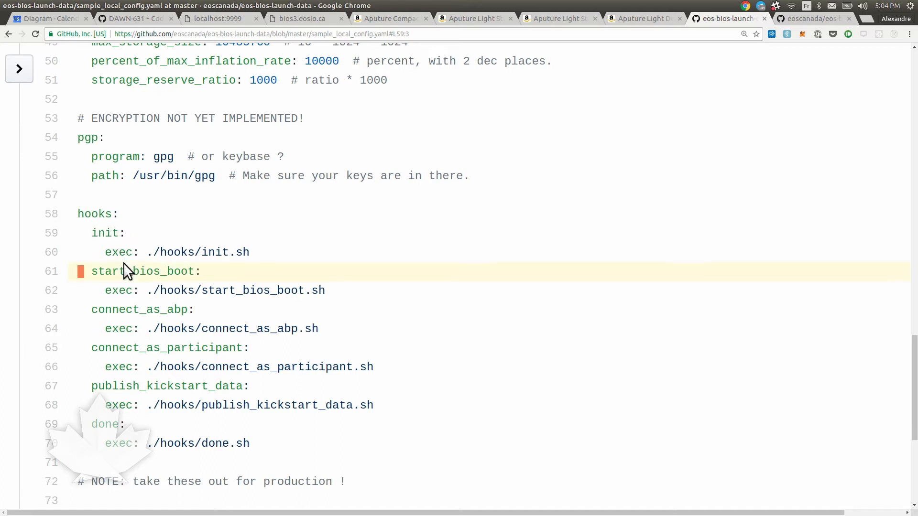
double_click(143, 270)
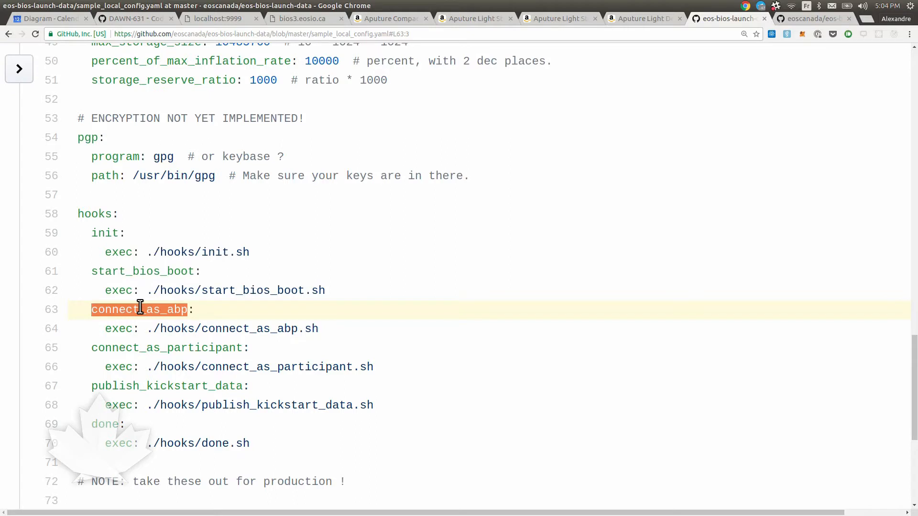
mouse_move(137, 386)
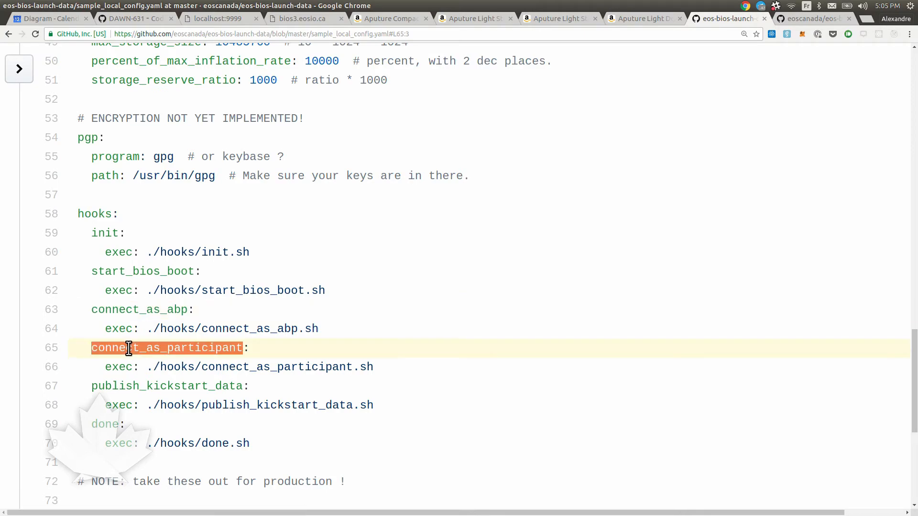
Point out the connect_as_participant hook and return to the eos-bios-launch-data main page
click(149, 385)
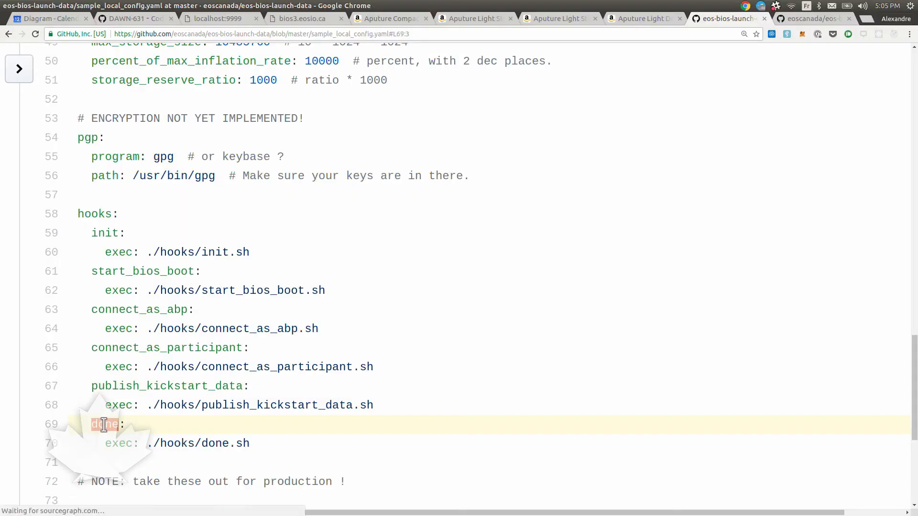
click(220, 127)
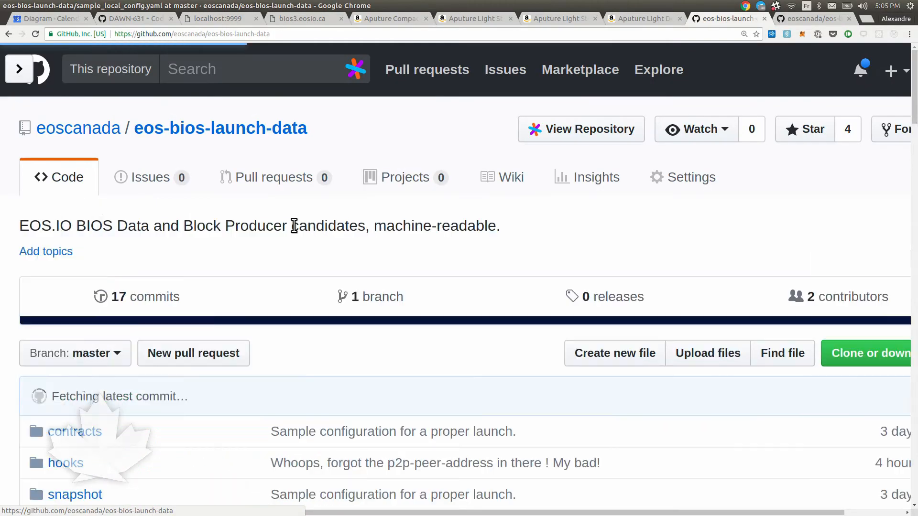
Navigate into the hooks folder and show sample_start_bios_boot.sh
scroll(down, 3)
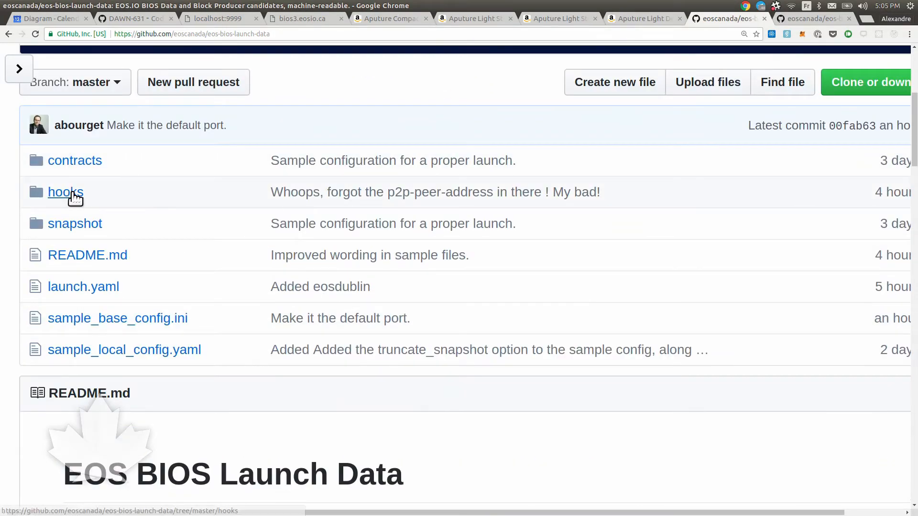
click(65, 191)
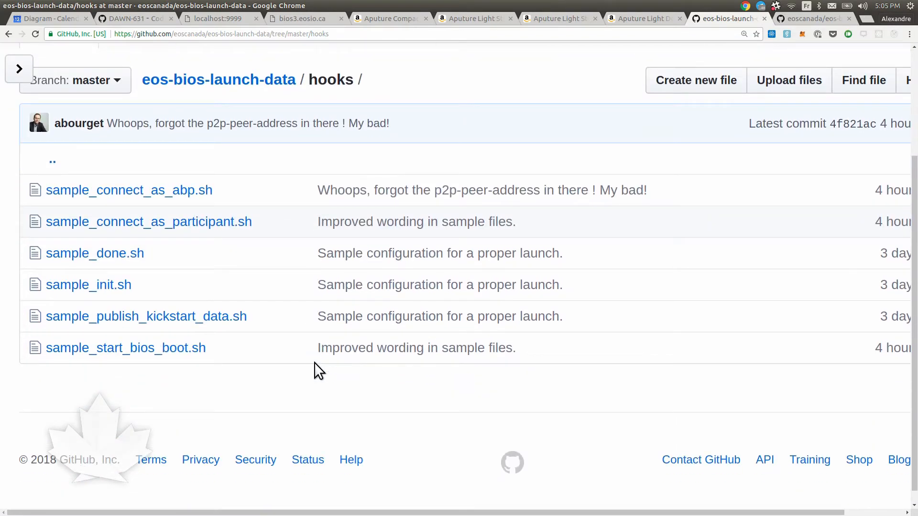
mouse_move(179, 342)
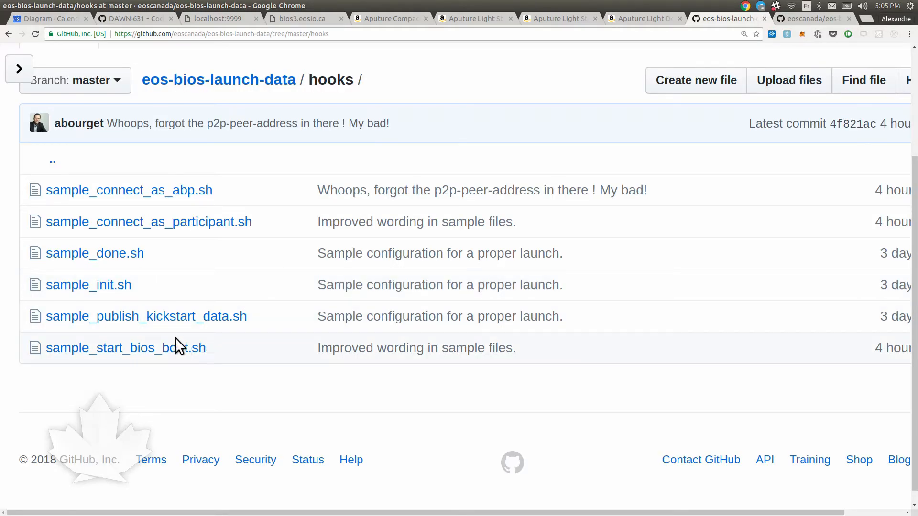
mouse_move(127, 348)
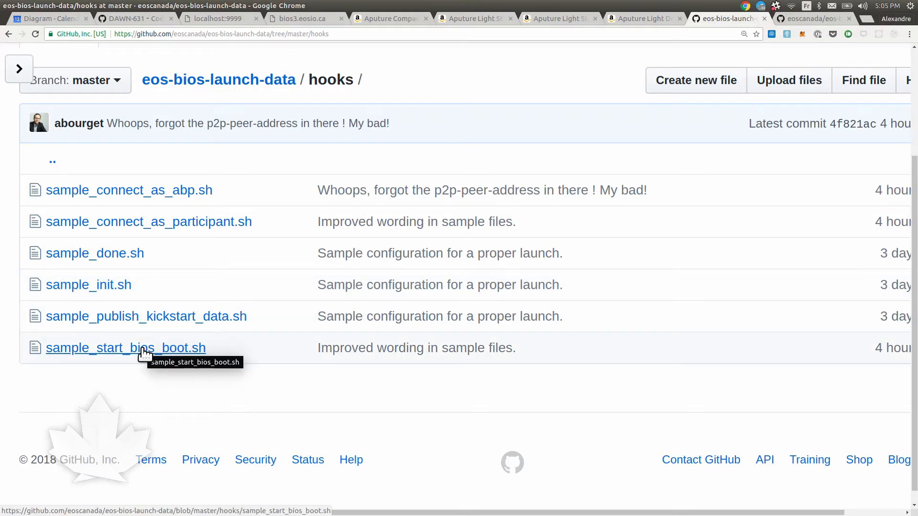
click(125, 348)
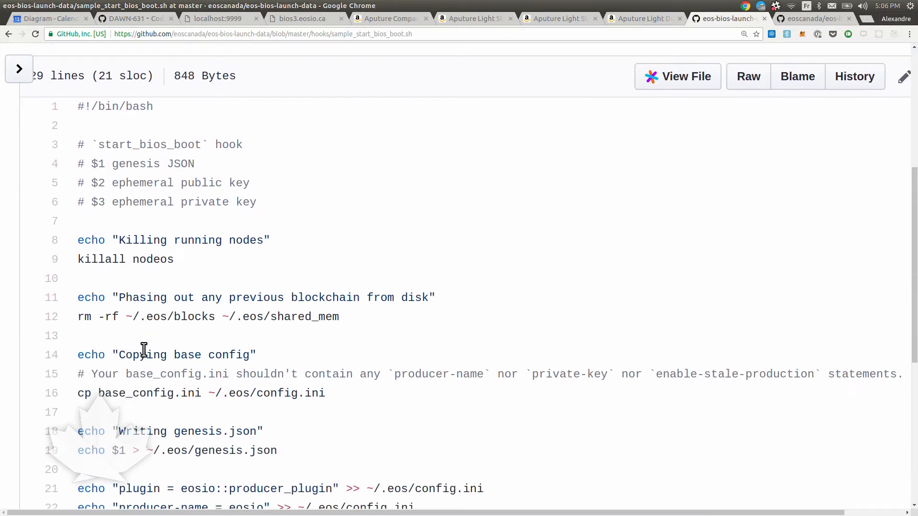
double_click(153, 163)
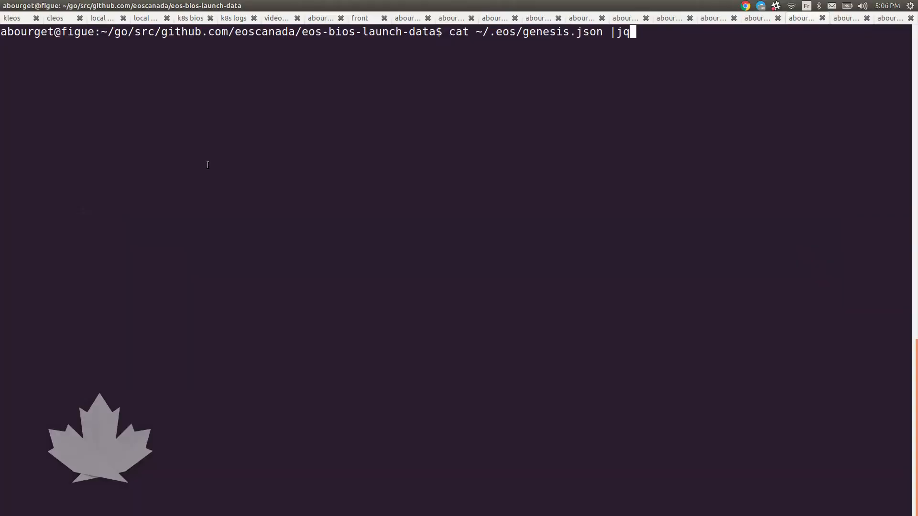
Run cat ~/.eos/genesis.json | jq to print the genesis file as formatted JSON
key(Return)
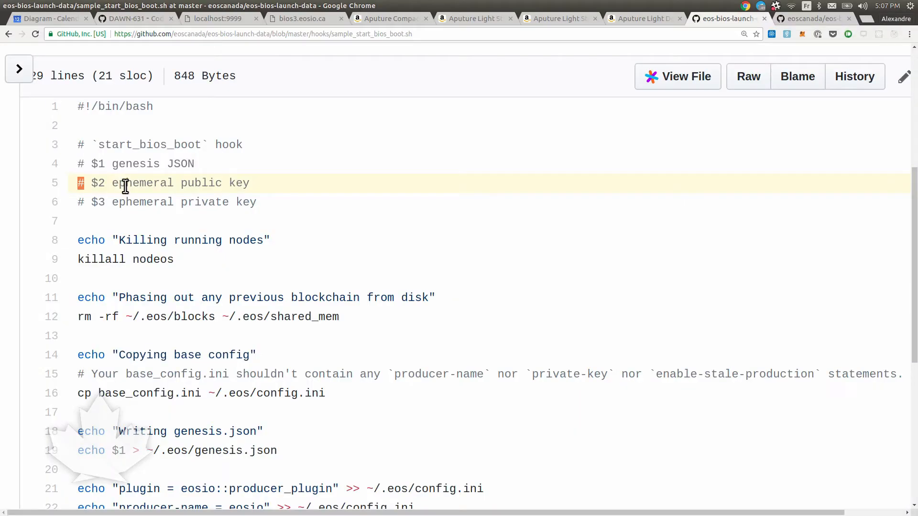
Highlight the ephemeral key parameter, the killall nodeos line, and the base_config.ini and genesis.json writes
double_click(142, 202)
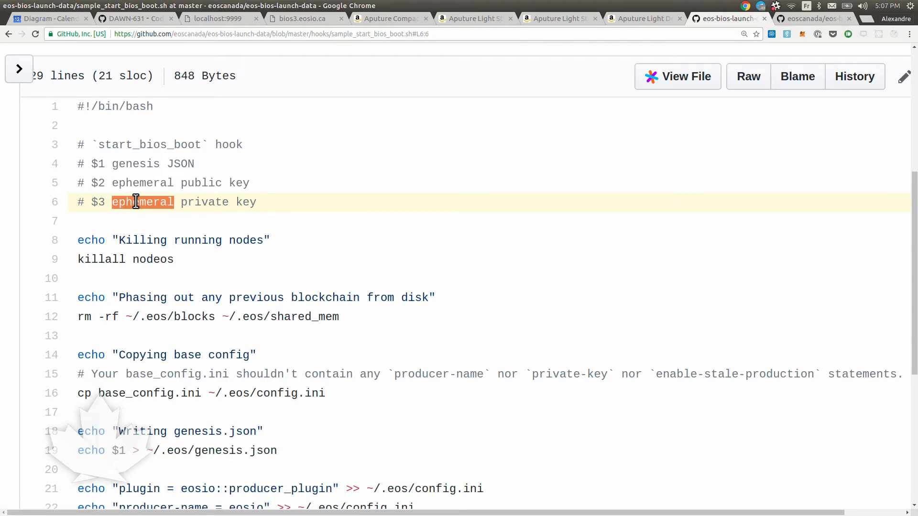
scroll(down, 3)
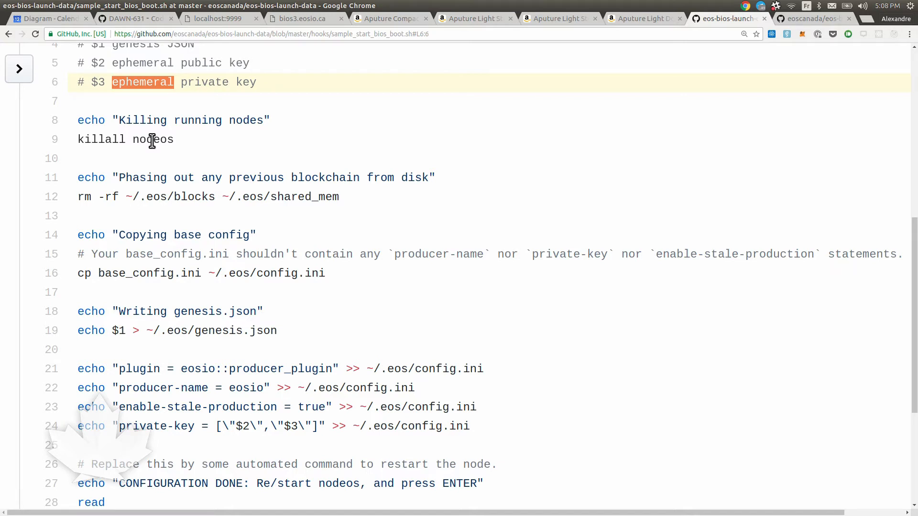
double_click(153, 140)
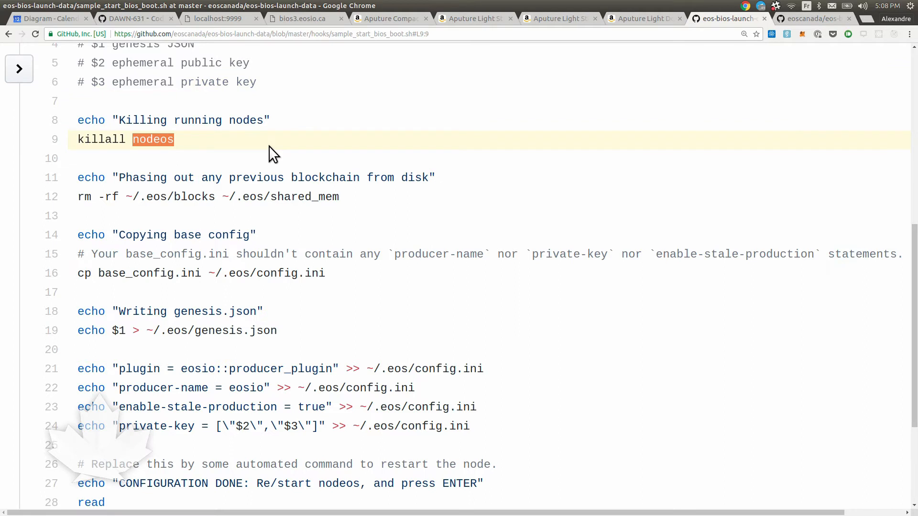
mouse_move(356, 204)
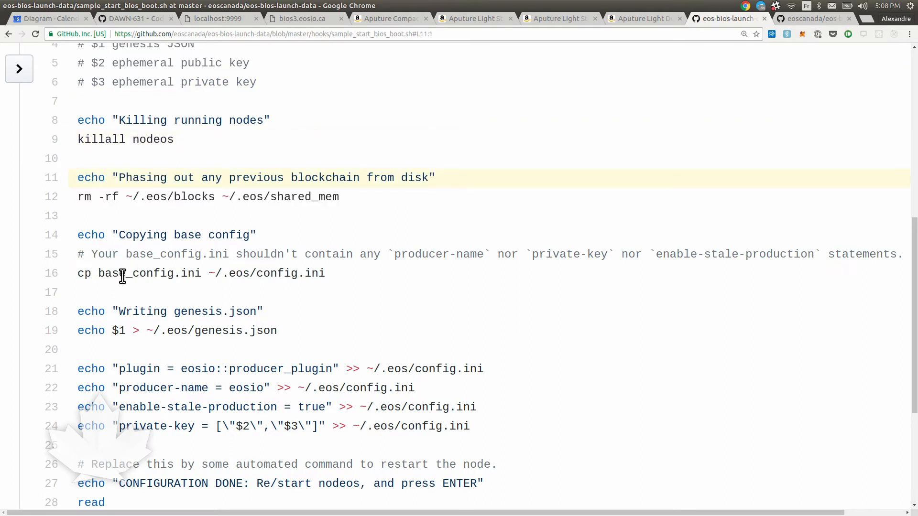
double_click(137, 273)
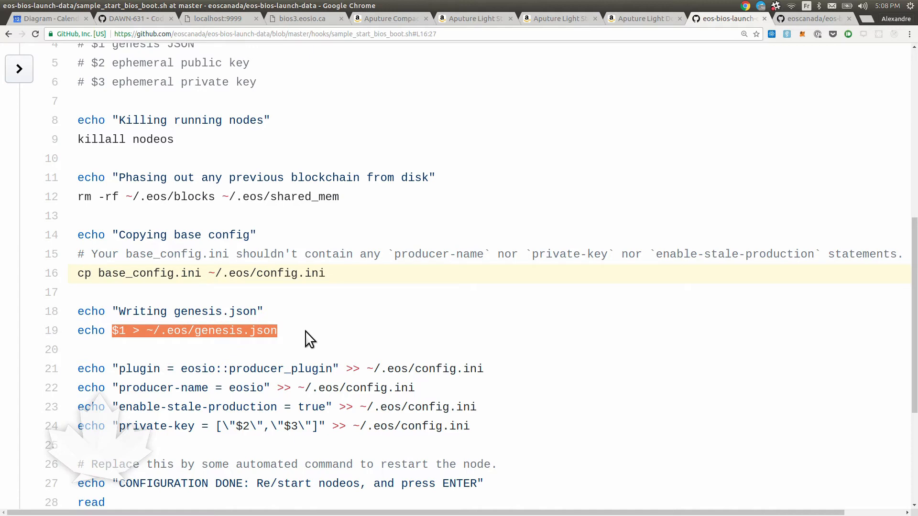
click(309, 329)
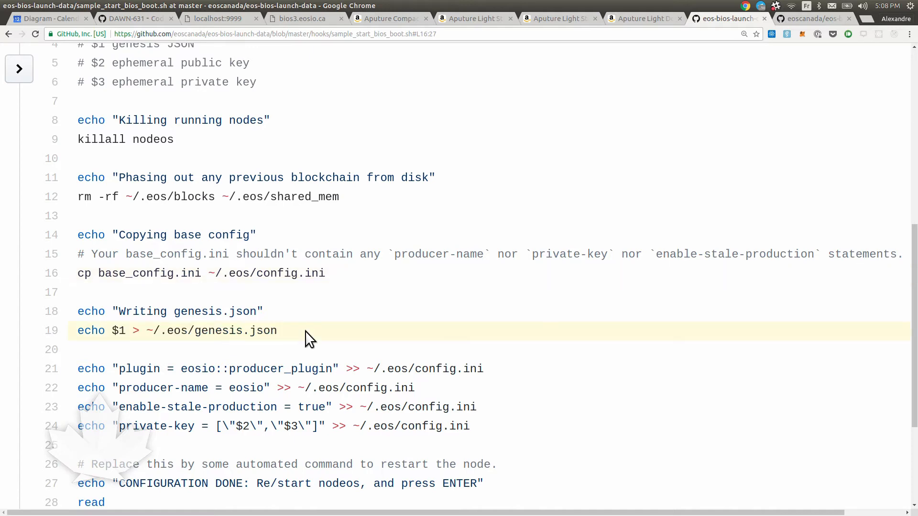
Highlight the private-key line, eosio producer name and base_config warning, then return to the hooks listing
scroll(down, 3)
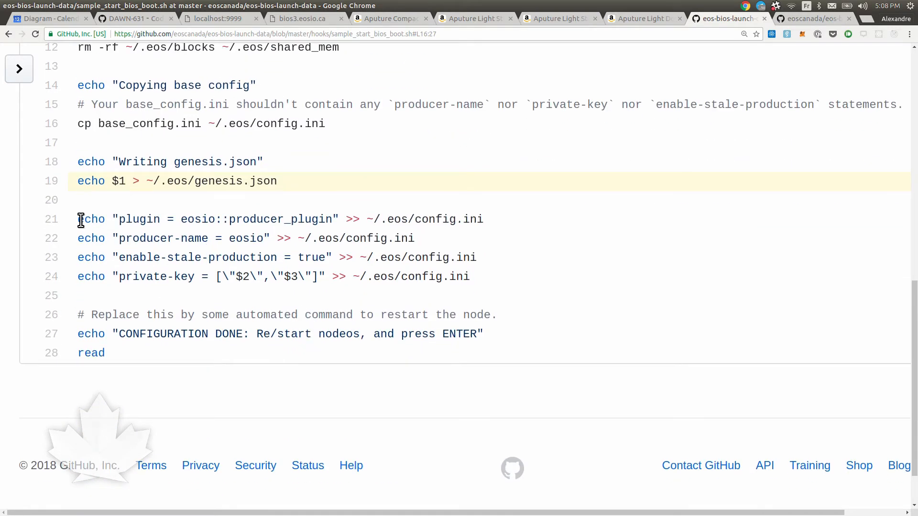
click(489, 276)
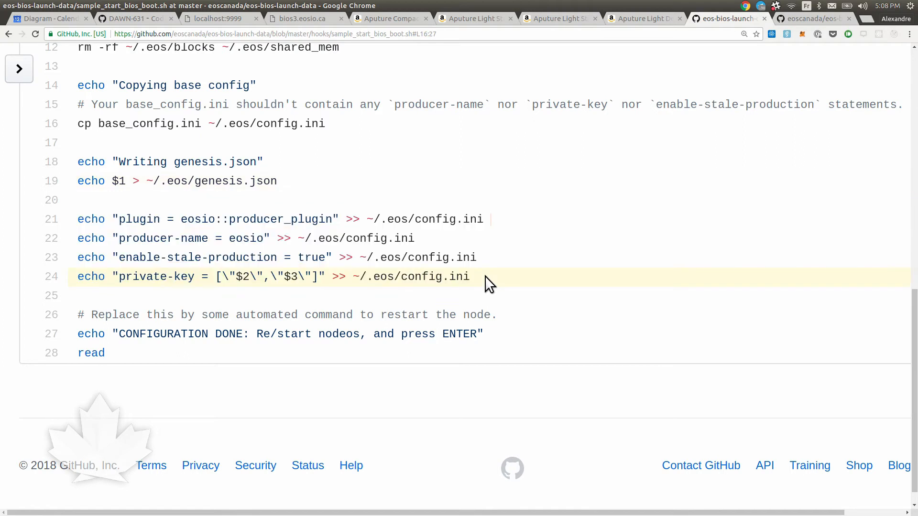
double_click(245, 238)
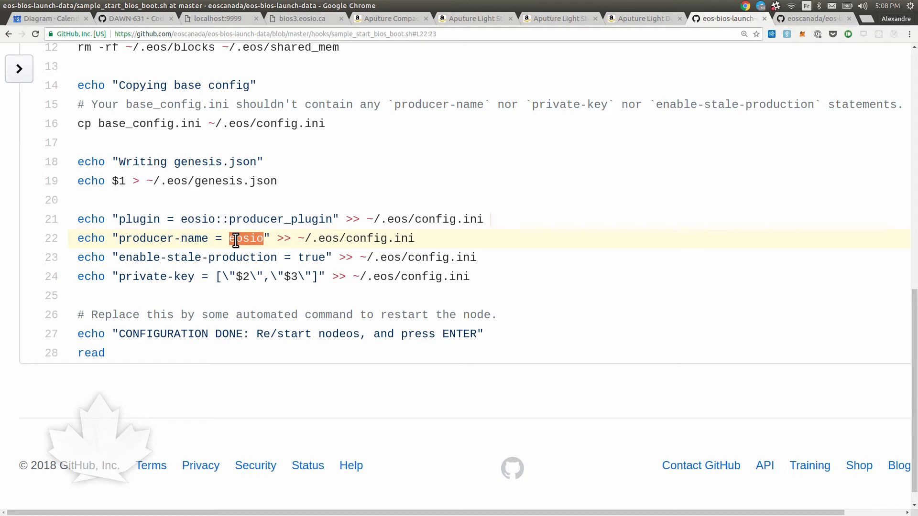
double_click(311, 257)
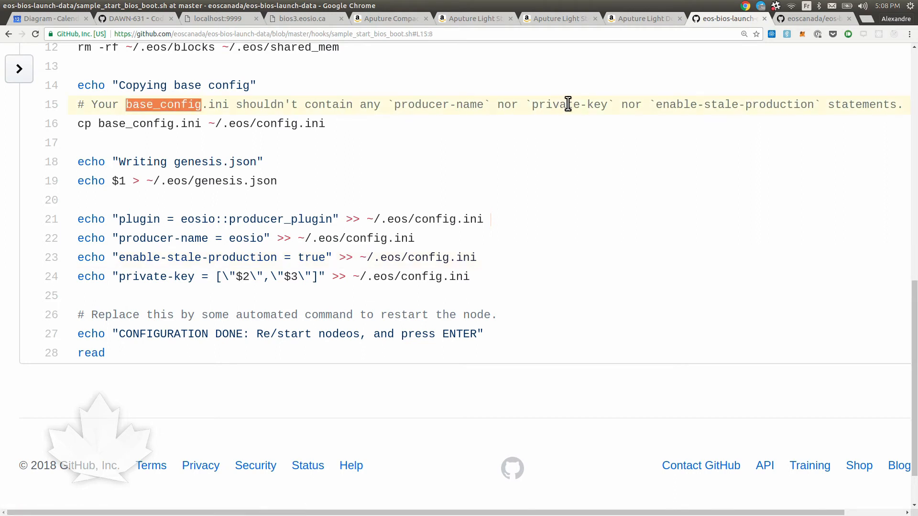
double_click(567, 104)
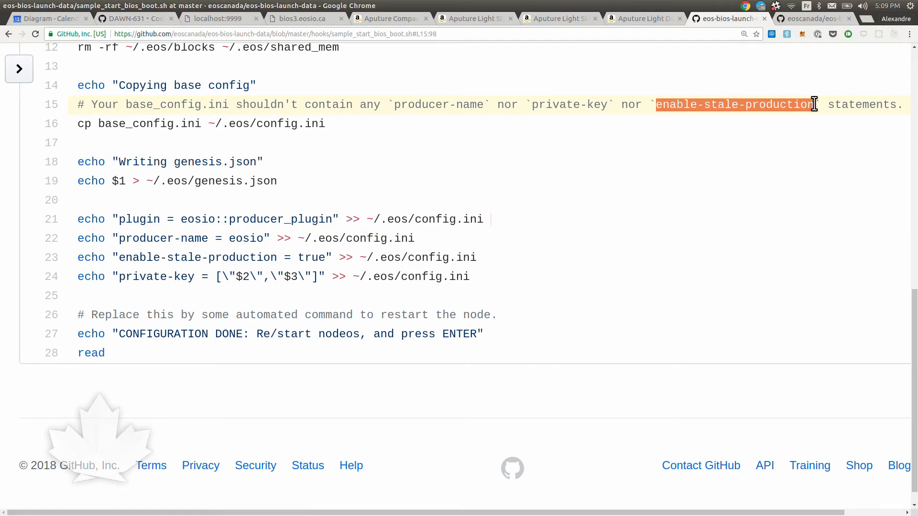
click(330, 79)
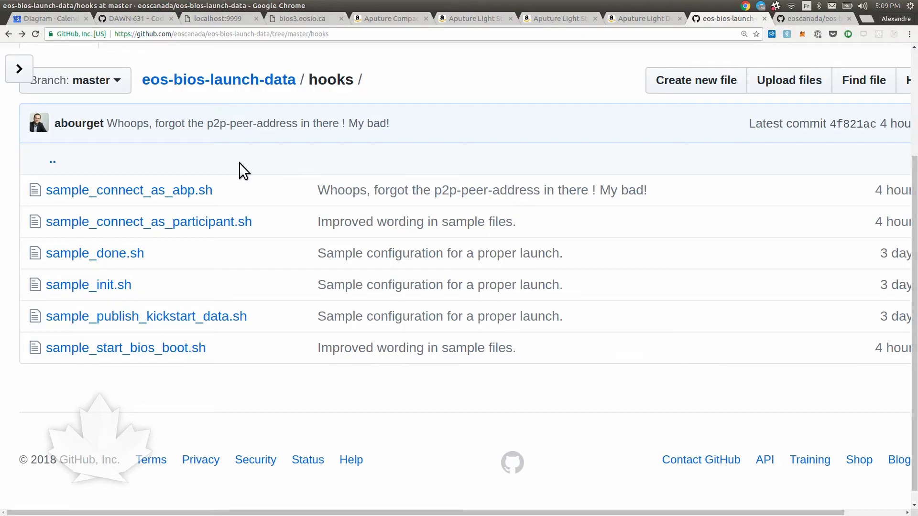
mouse_move(129, 189)
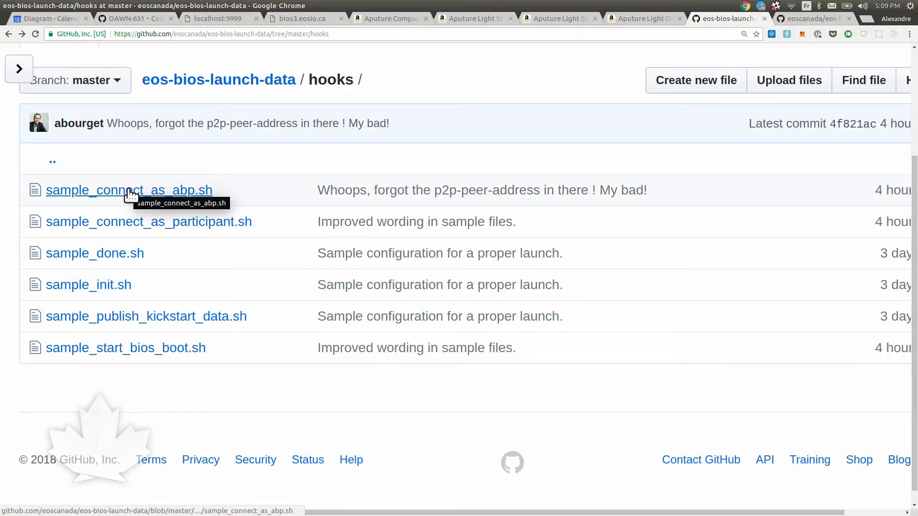
click(129, 190)
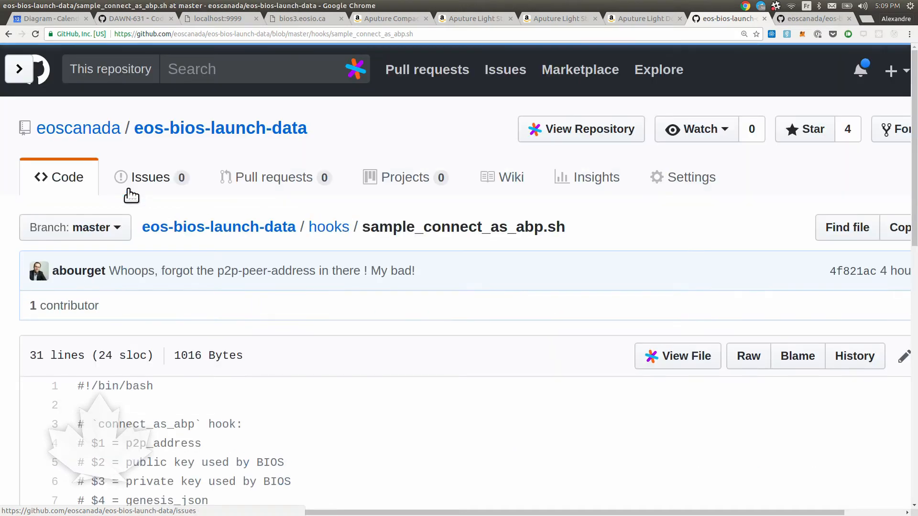
scroll(down, 3)
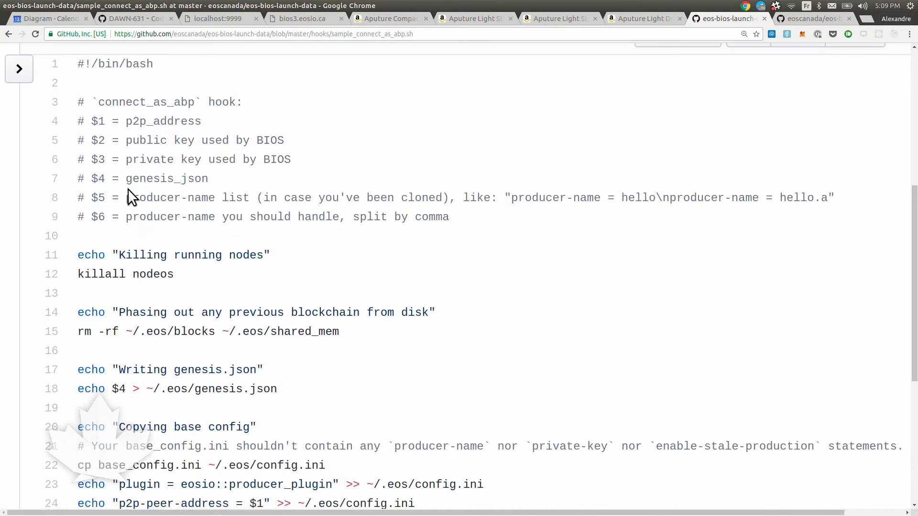
double_click(162, 122)
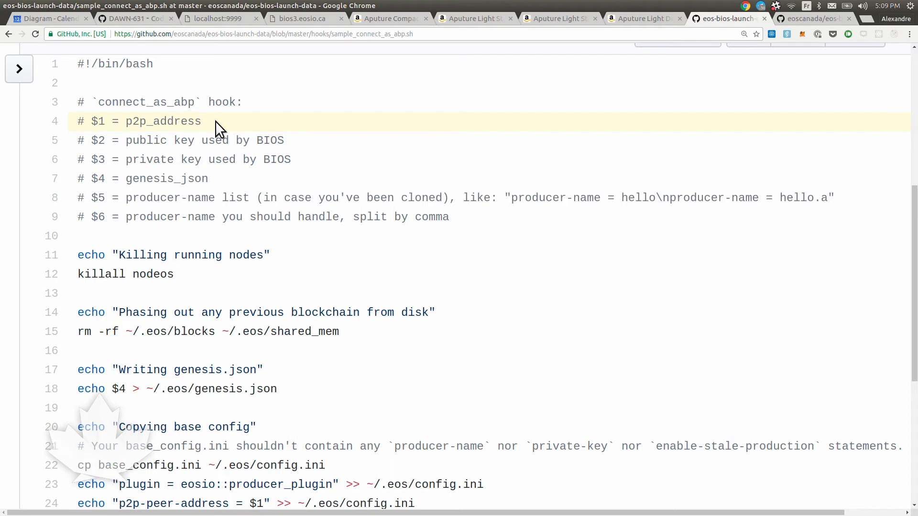
mouse_move(161, 141)
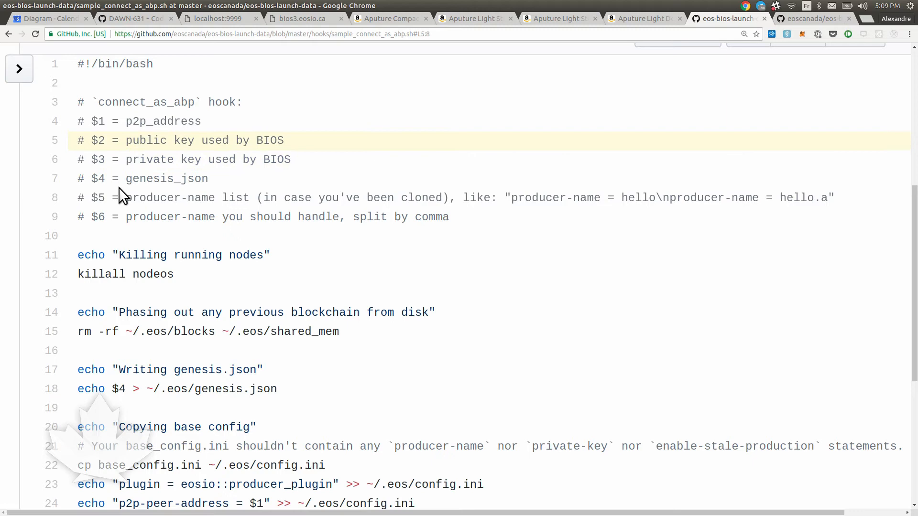
double_click(166, 178)
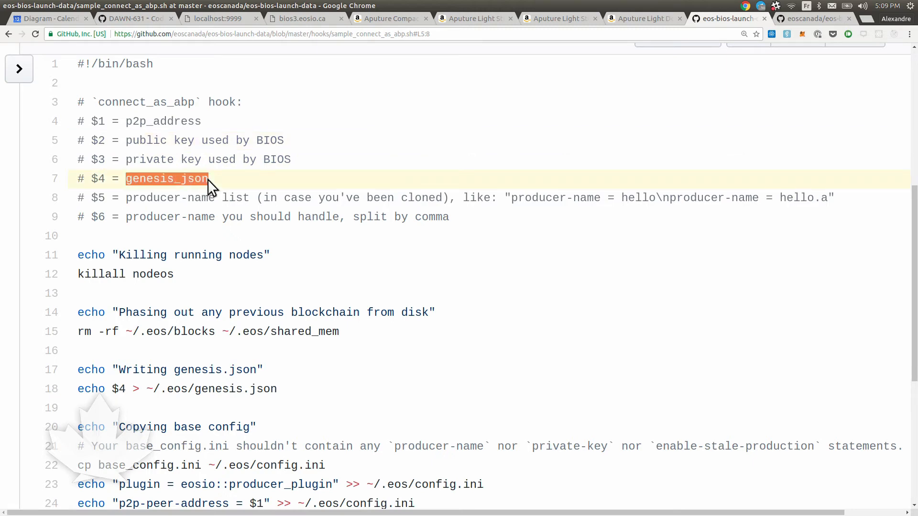
mouse_move(139, 197)
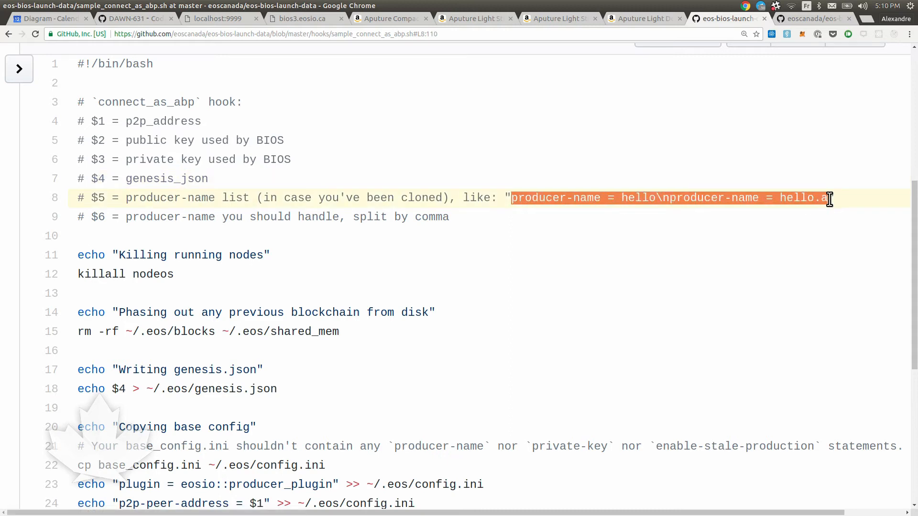
scroll(down, 3)
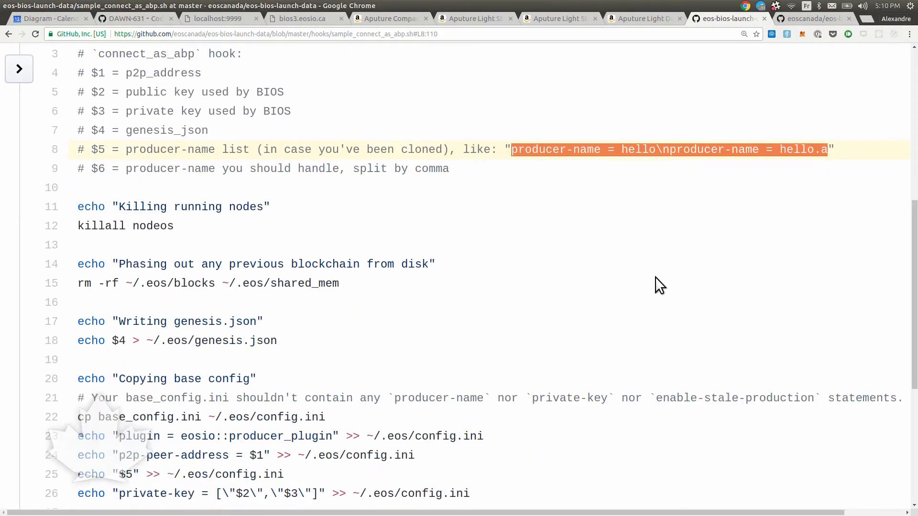
scroll(down, 3)
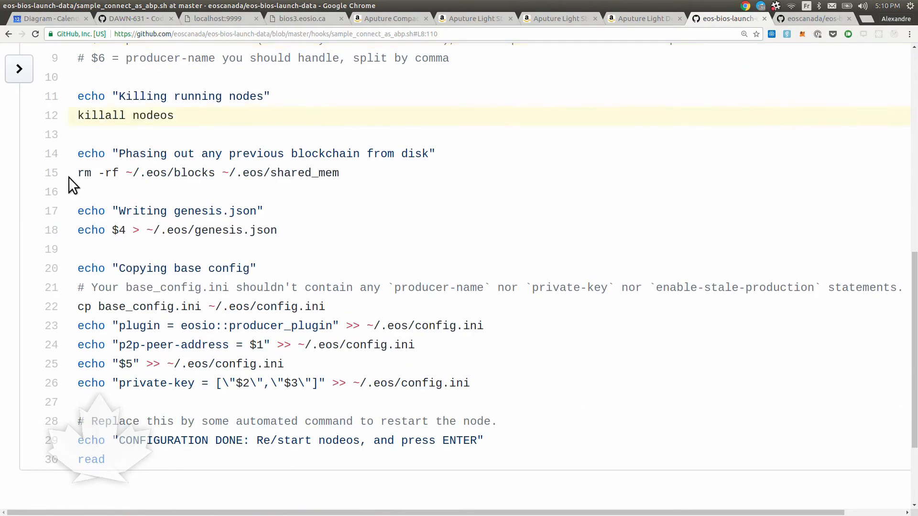
double_click(238, 230)
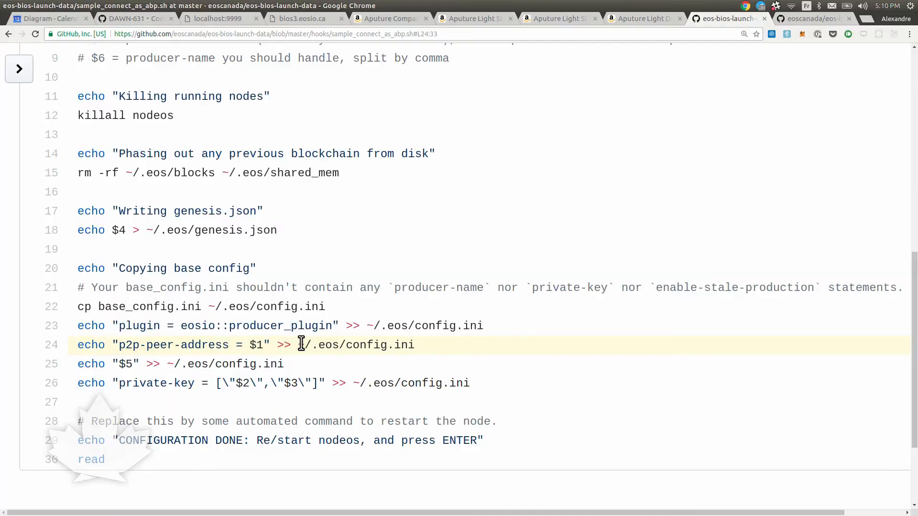
double_click(123, 363)
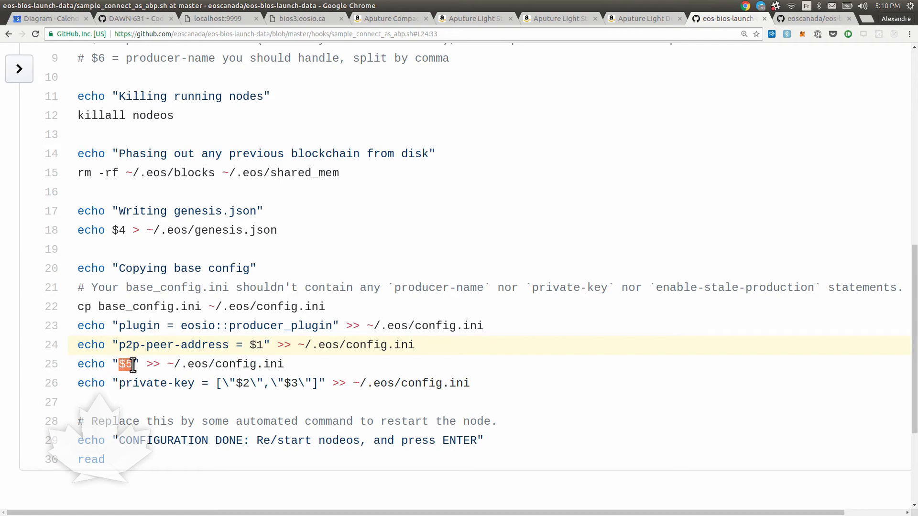
scroll(up, 3)
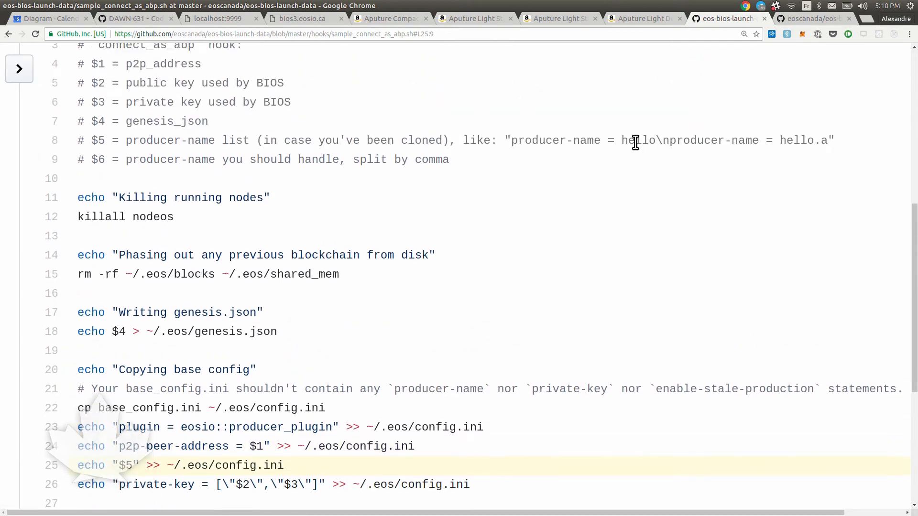
scroll(down, 3)
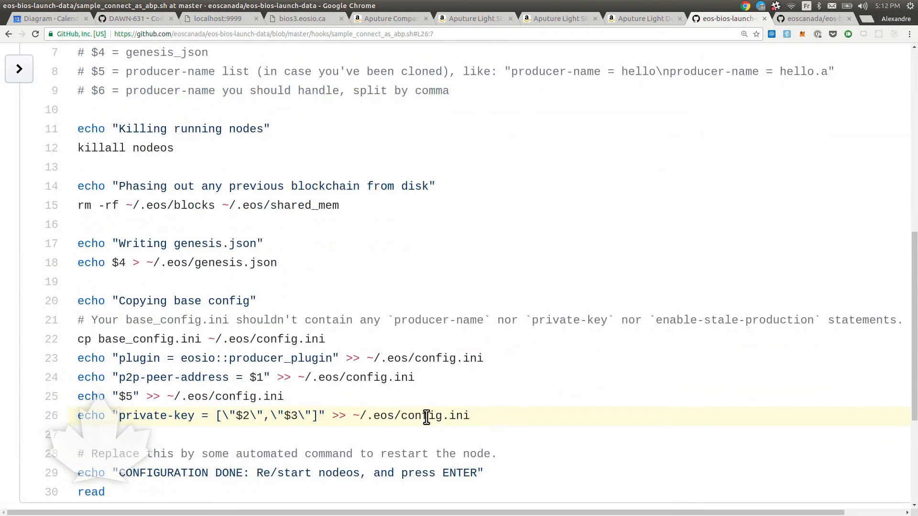
mouse_move(138, 416)
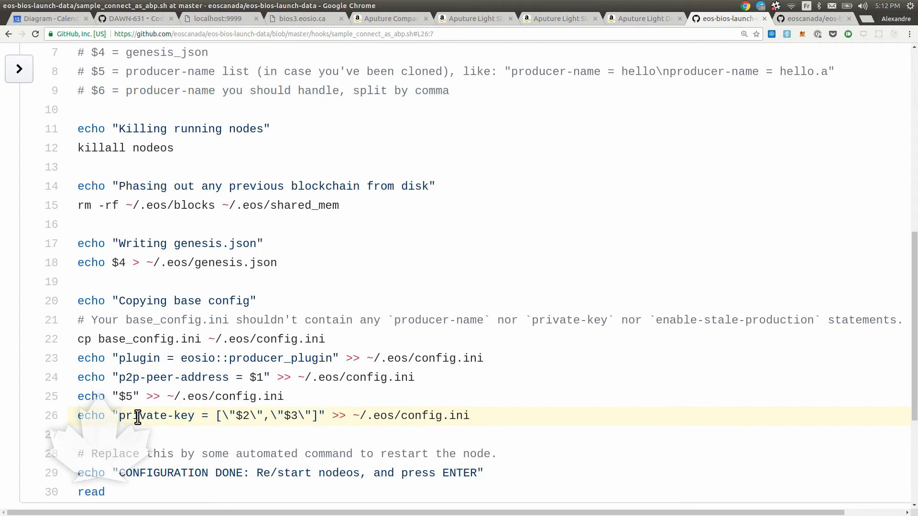
click(227, 416)
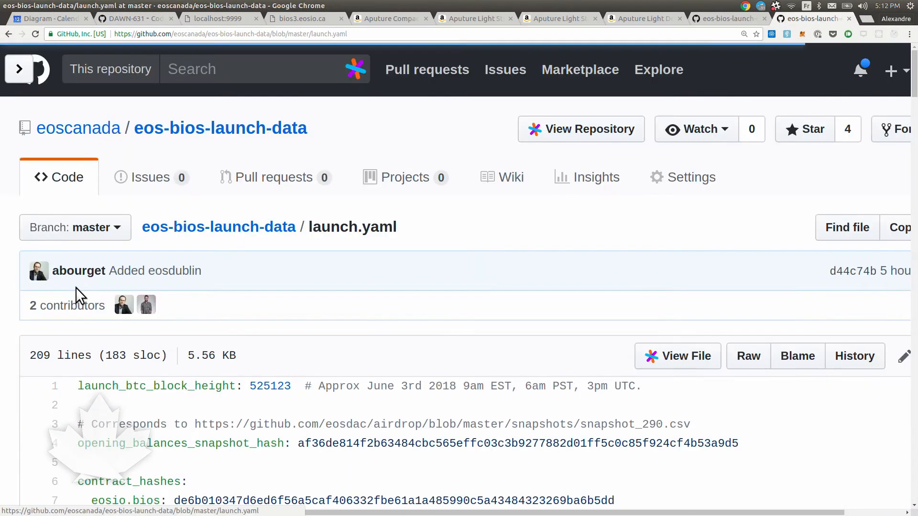
Scroll launch.yaml to the eos.freezing entry with its initial block signing key
scroll(down, 3)
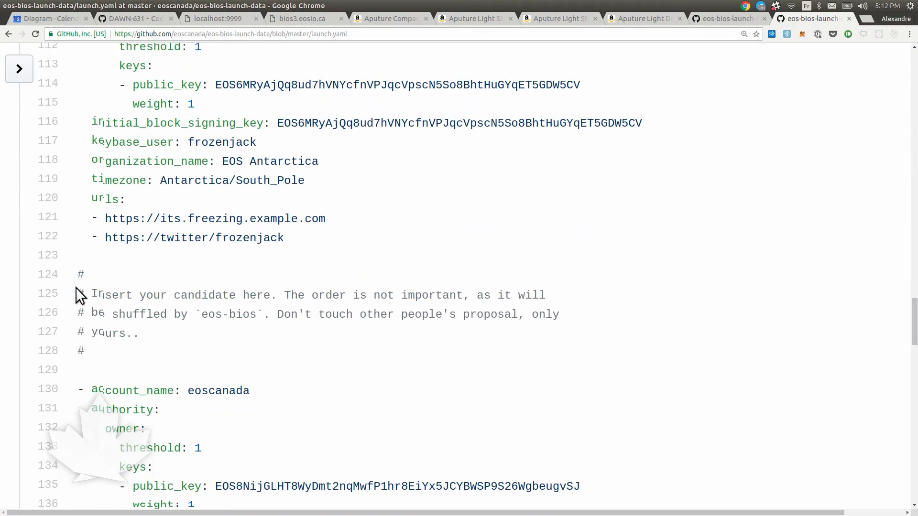
scroll(up, 3)
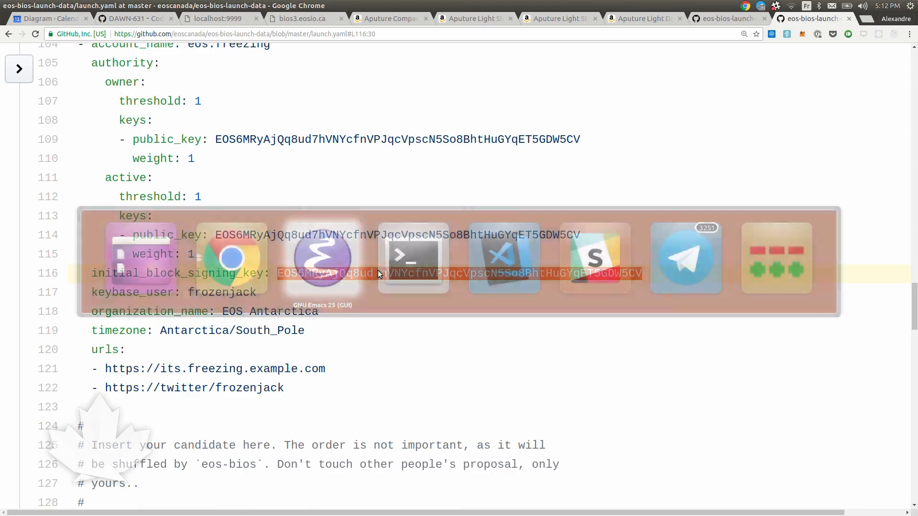
Switch to Emacs, enlarge the text and mark the p2p-peer-address line in local_connect_as_abp.sh
click(322, 257)
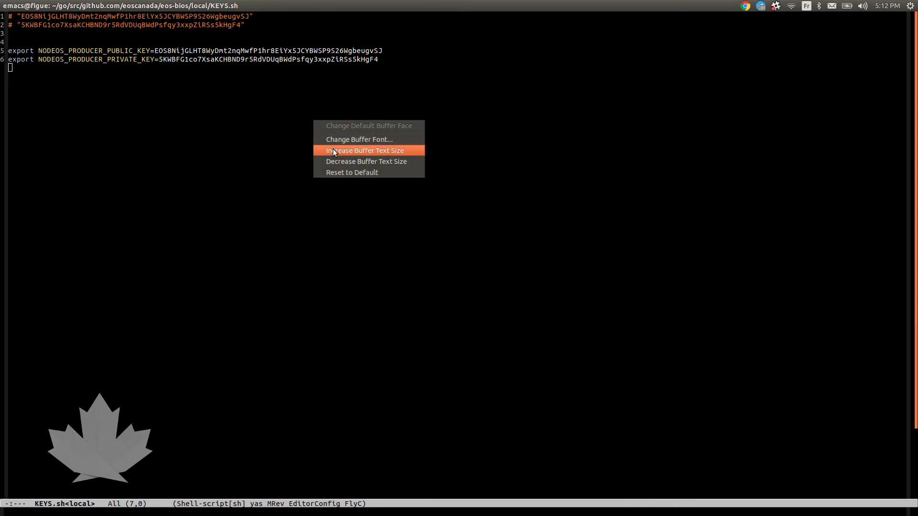
click(363, 150)
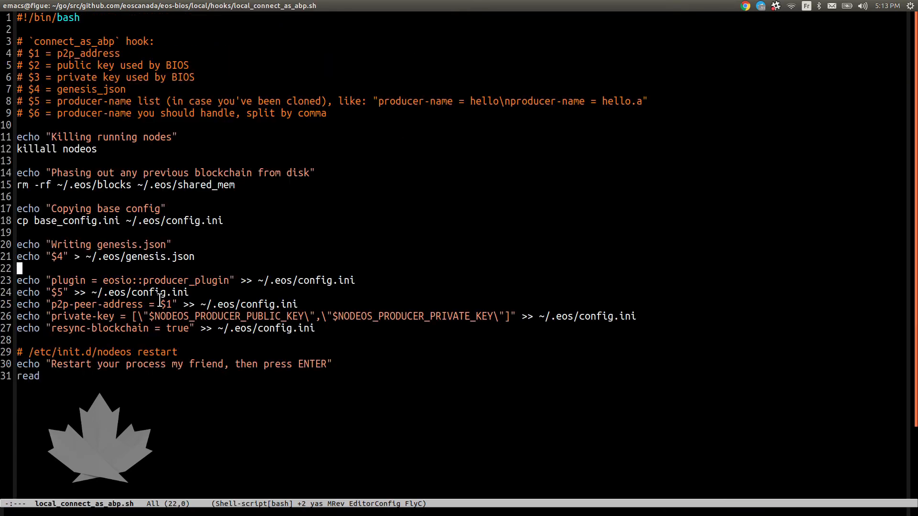
click(346, 316)
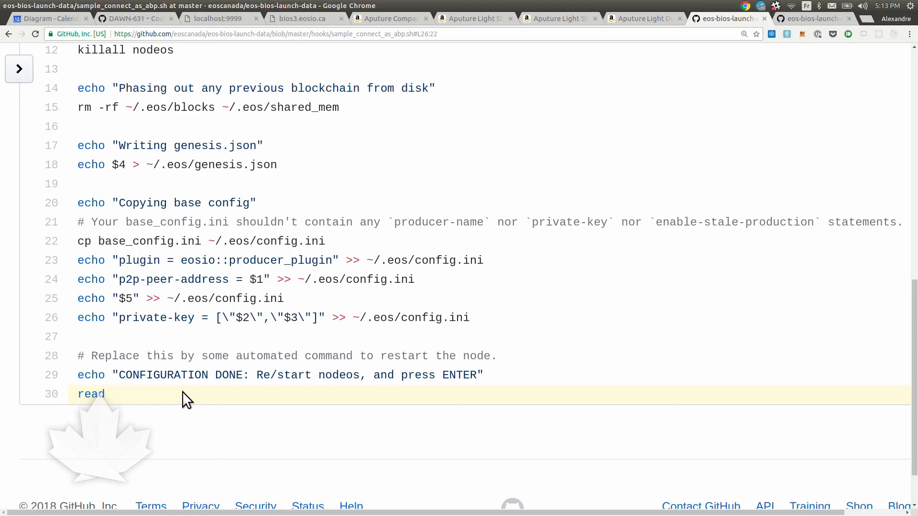
mouse_move(143, 369)
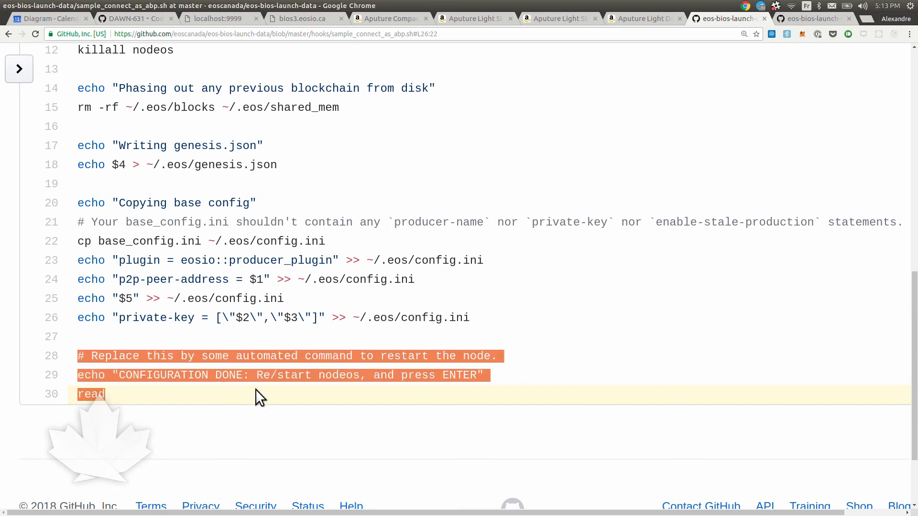
Highlight the CONFIGURATION DONE echo line at the end of sample_connect_as_abp.sh
click(477, 375)
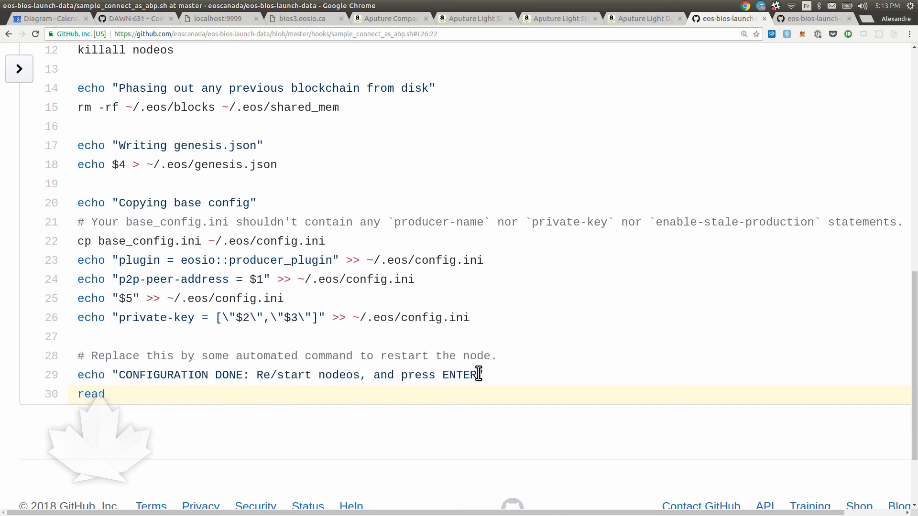
click(145, 375)
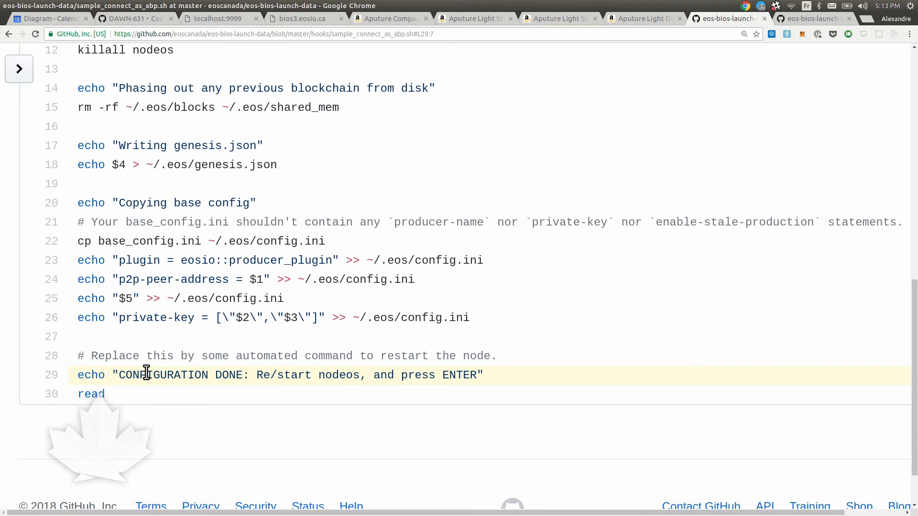
mouse_move(462, 296)
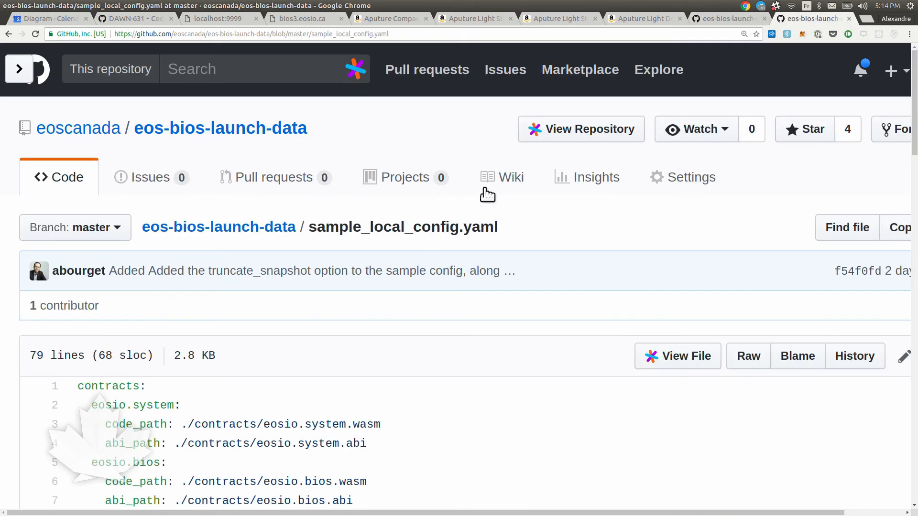
Scroll sample_local_config.yaml to the producer section and highlight the api_address URL
scroll(down, 3)
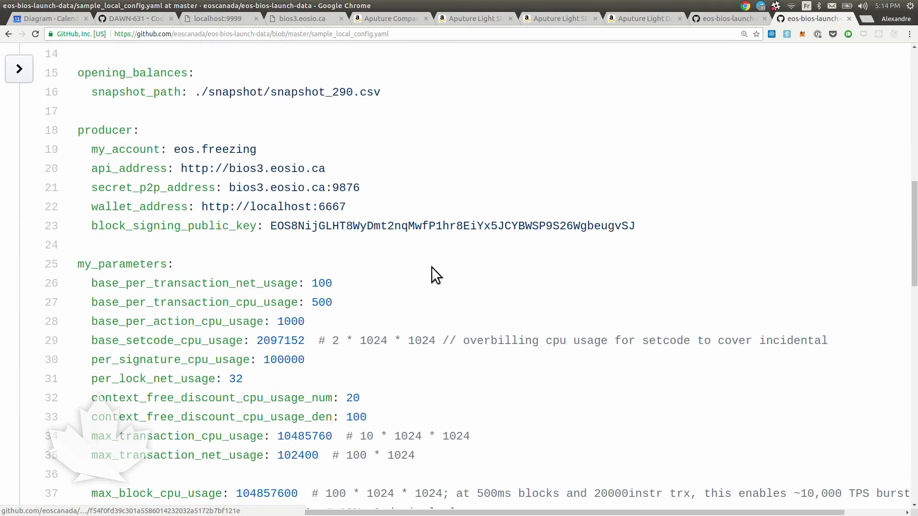
scroll(down, 3)
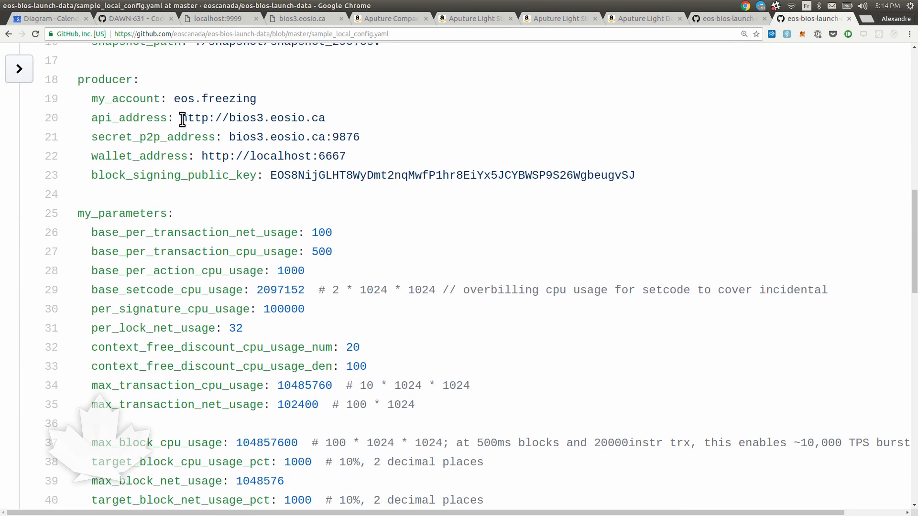
double_click(252, 117)
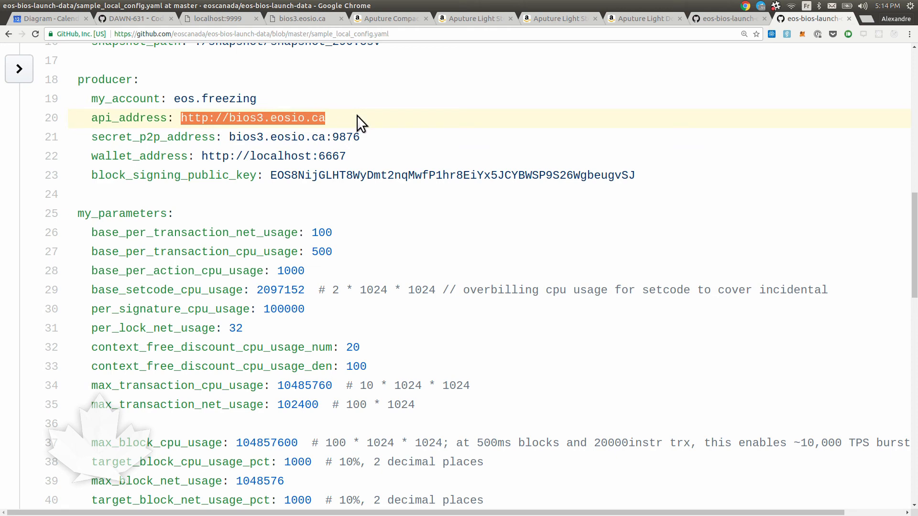